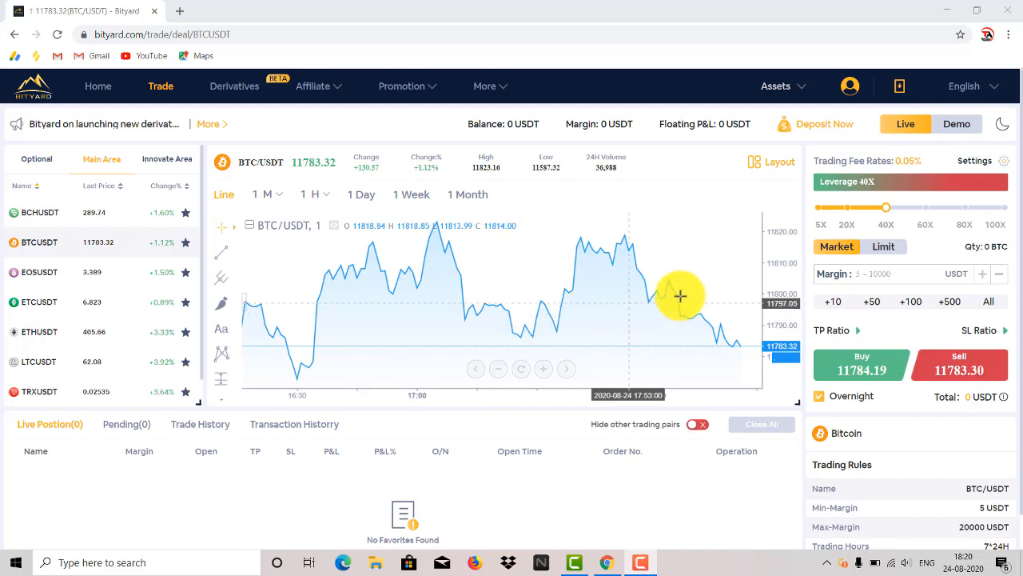
pyautogui.moveTo(408, 252)
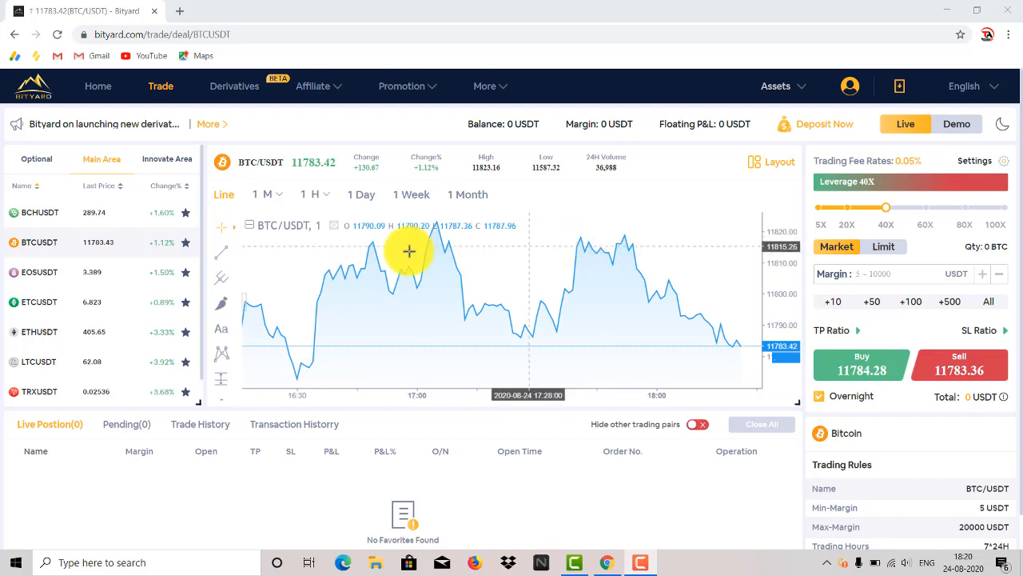
pyautogui.moveTo(719, 398)
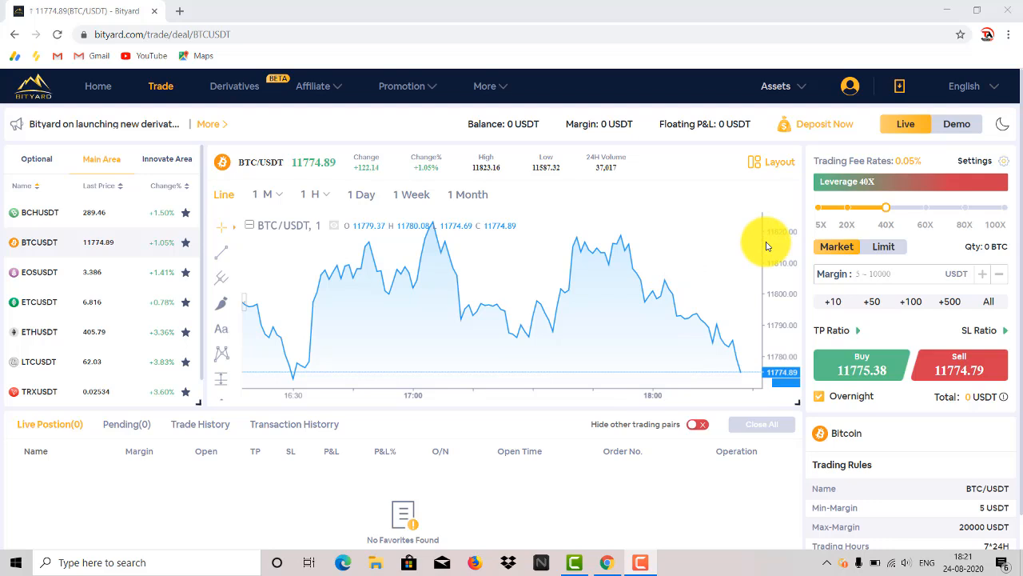
# - Browse Optional and Main Area lists, chart EOSUSDT, then show the Innovate Area pairs
pyautogui.click(776, 85)
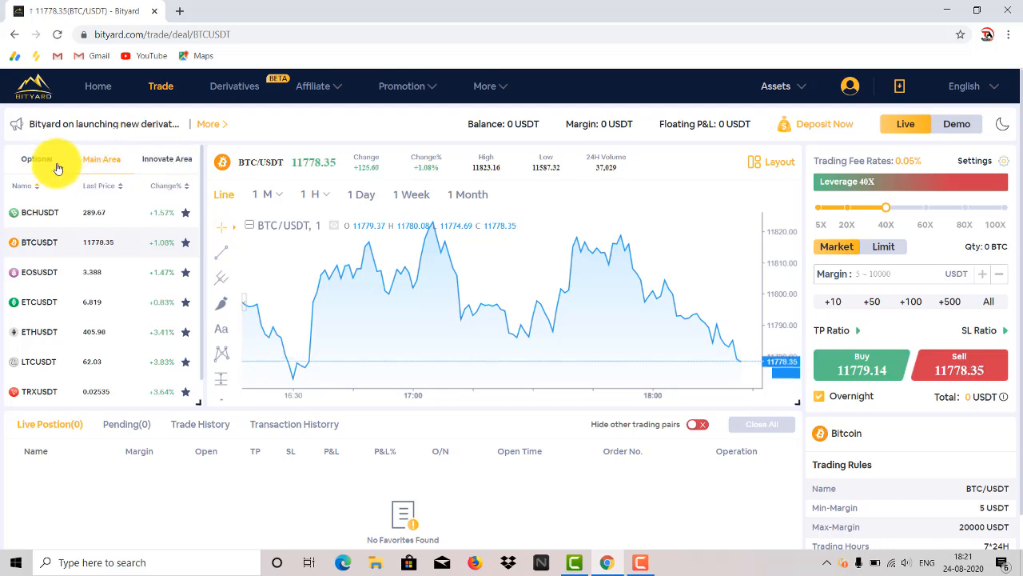
pyautogui.click(37, 159)
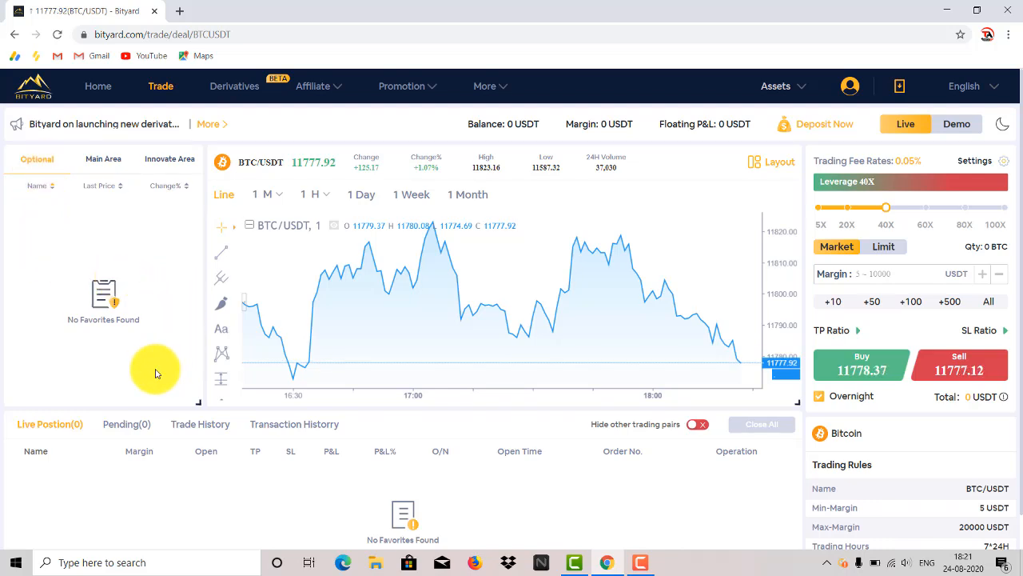
pyautogui.click(102, 159)
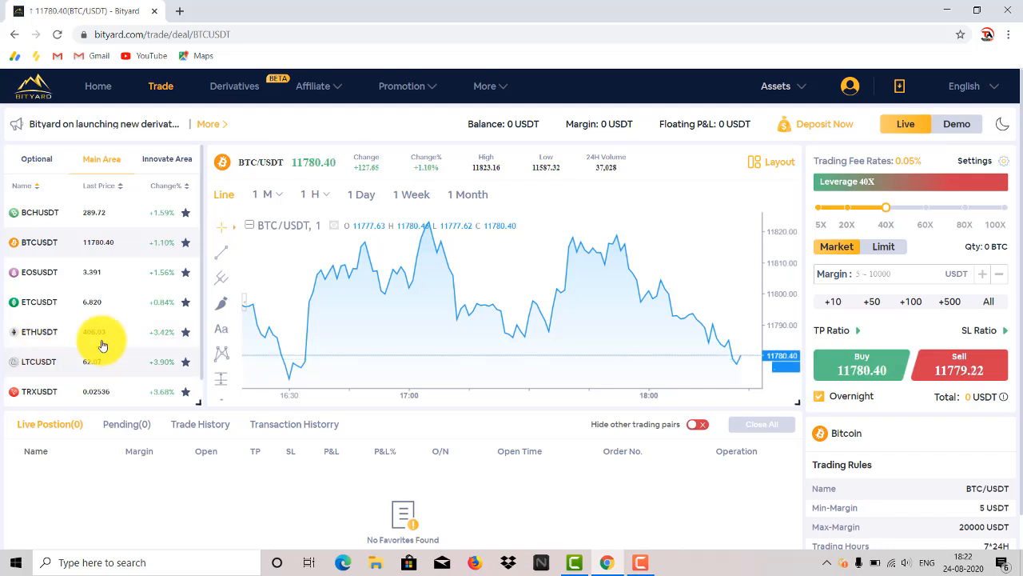
pyautogui.click(39, 271)
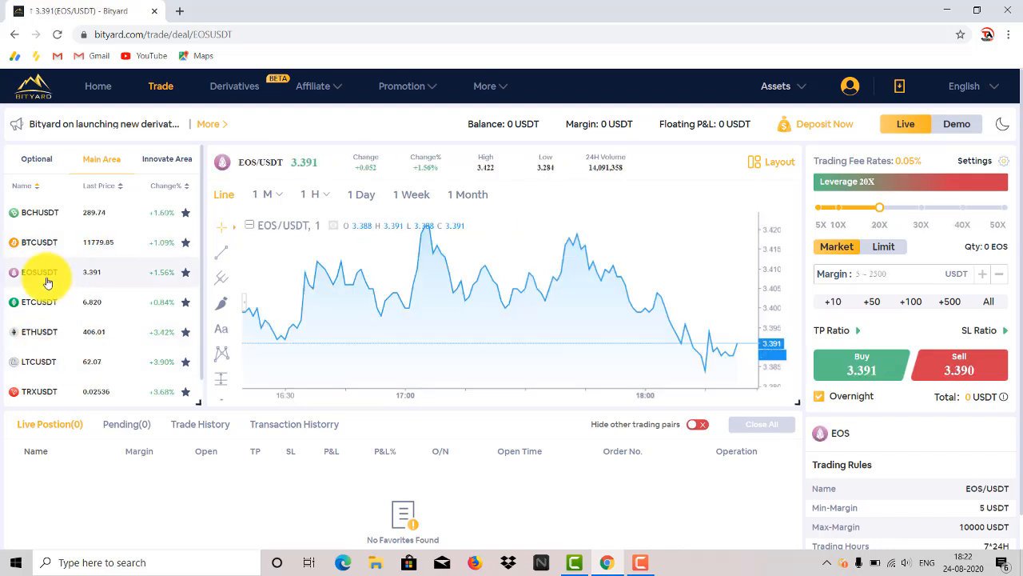
pyautogui.moveTo(470, 258)
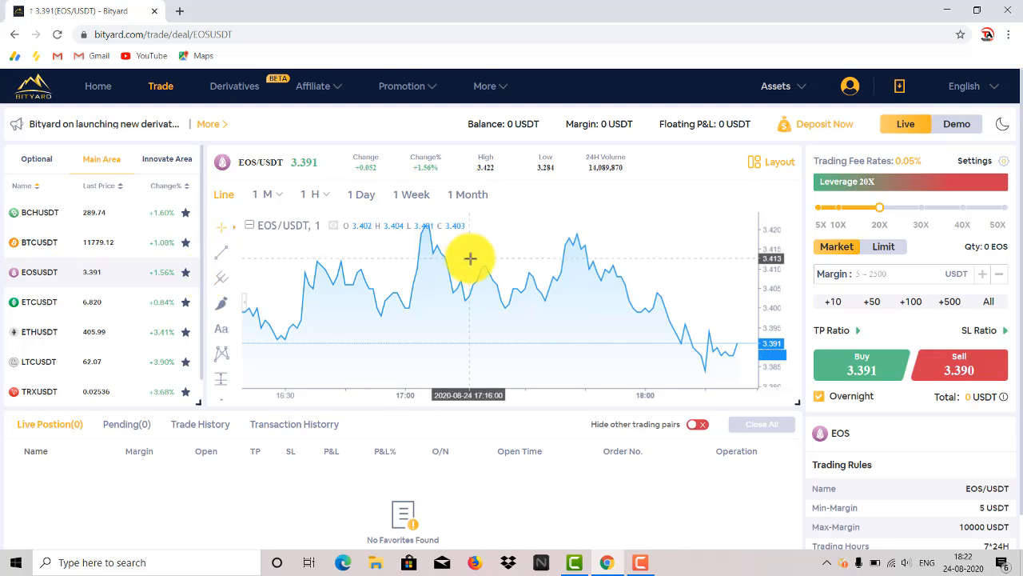
pyautogui.moveTo(588, 277)
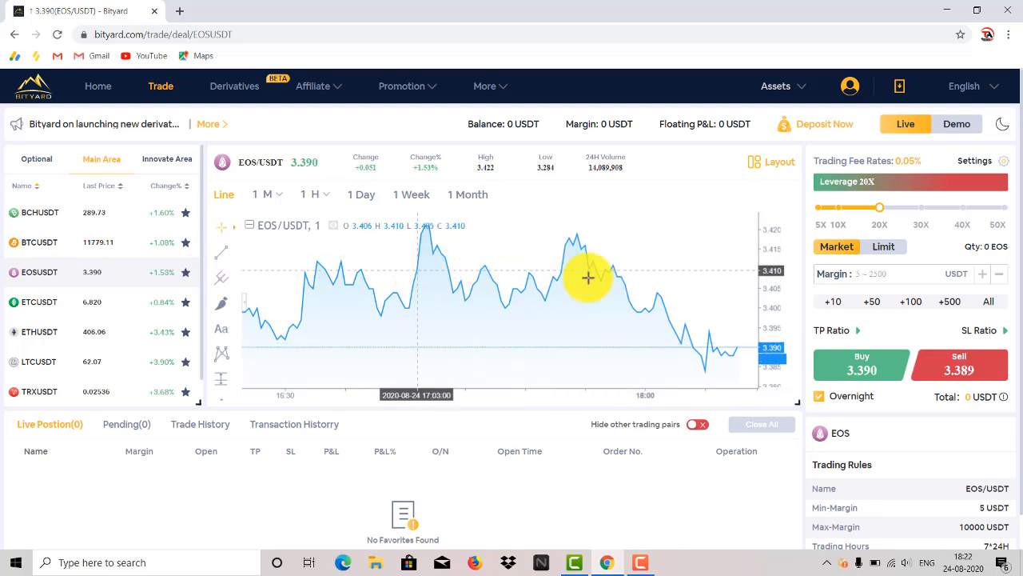
pyautogui.moveTo(589, 277)
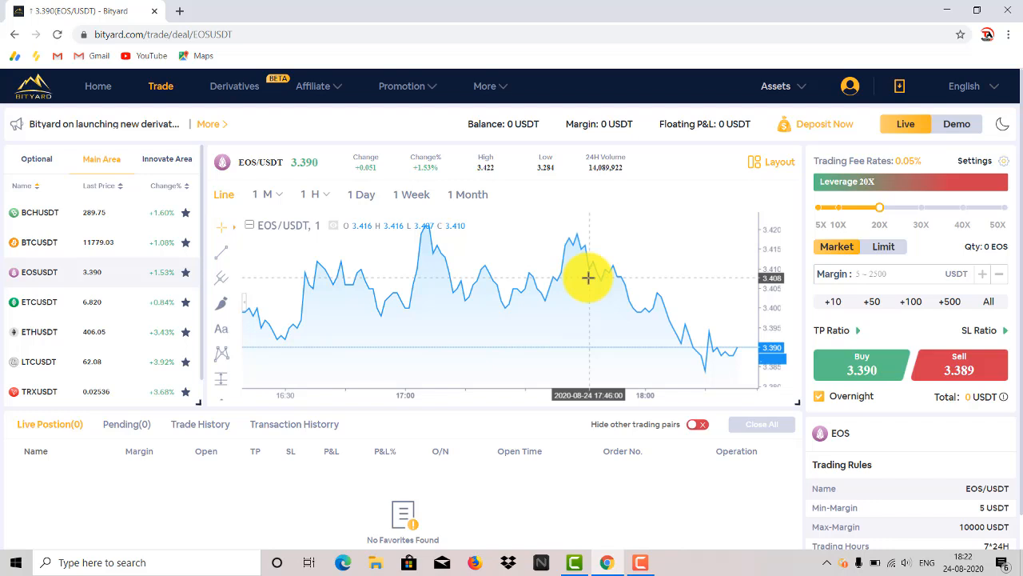
pyautogui.click(166, 159)
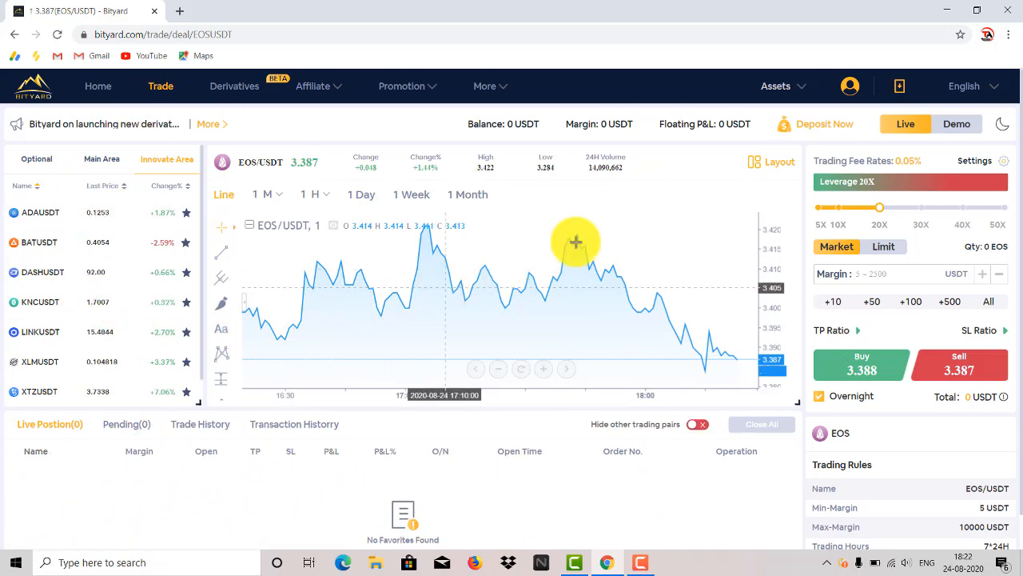
pyautogui.click(775, 86)
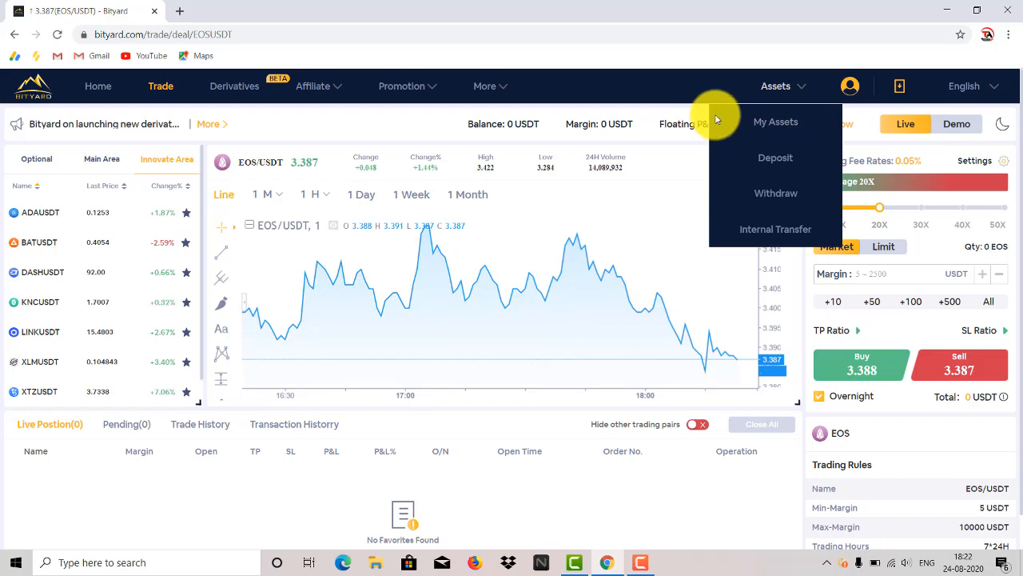
pyautogui.moveTo(775, 157)
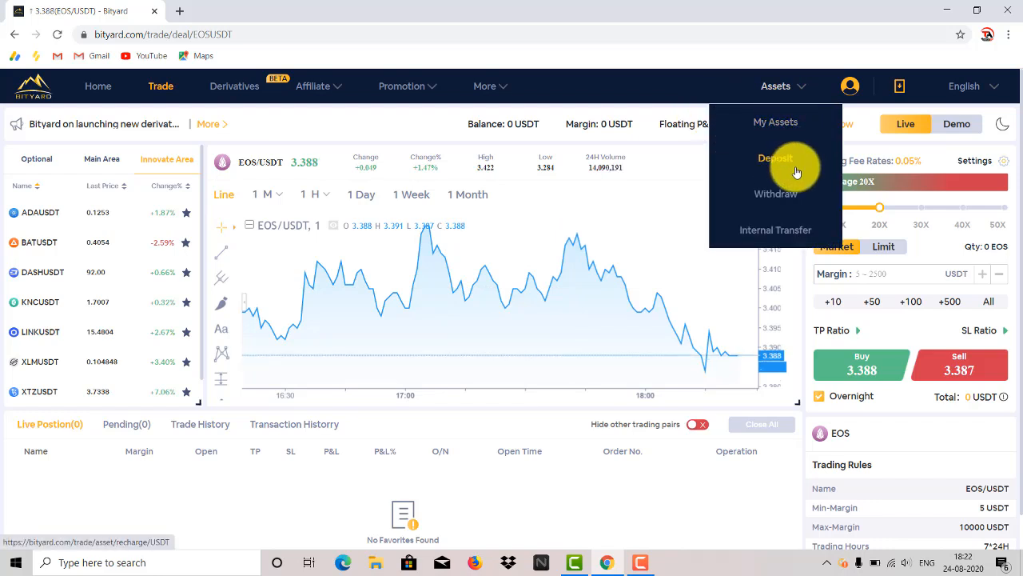
pyautogui.moveTo(776, 193)
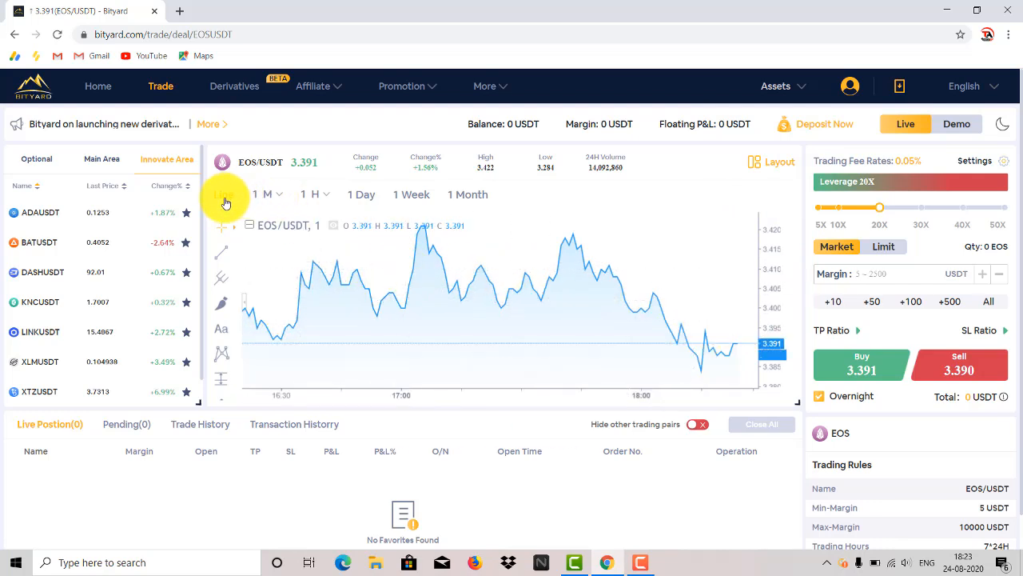
pyautogui.moveTo(227, 200)
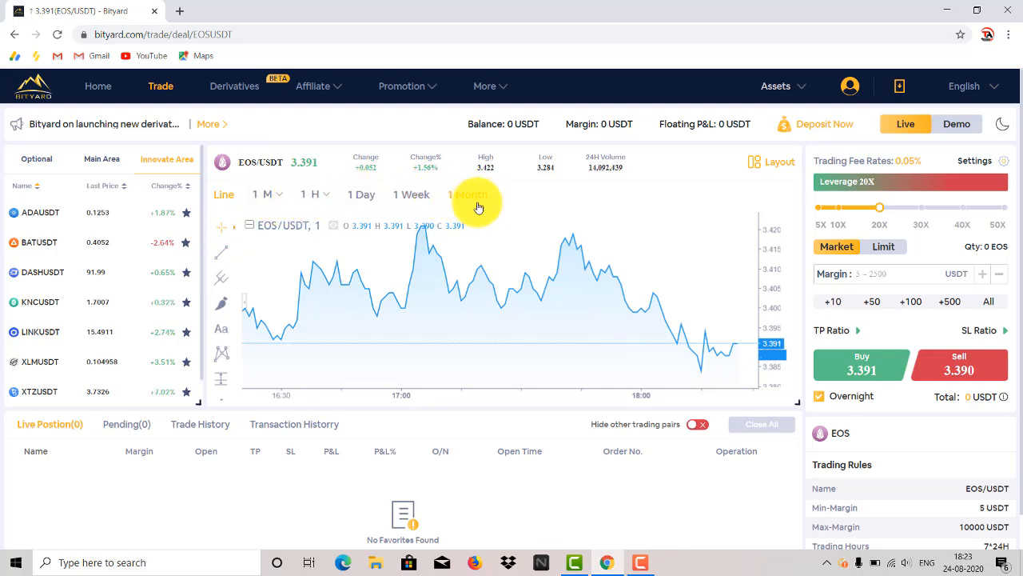
pyautogui.moveTo(362, 194)
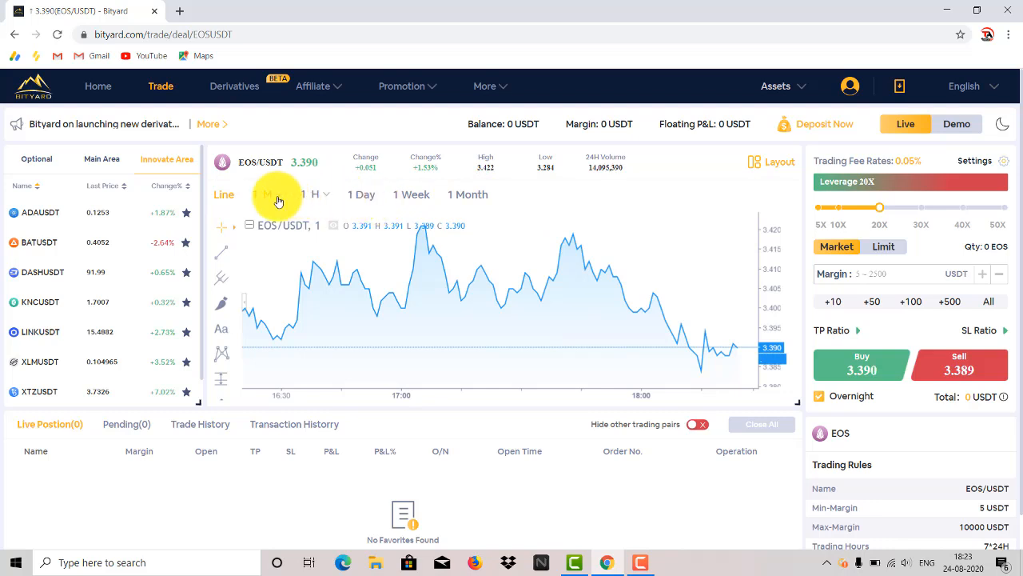
# - Switch the EOS/USDT chart to the 1M interval with one-minute candlesticks
pyautogui.click(263, 194)
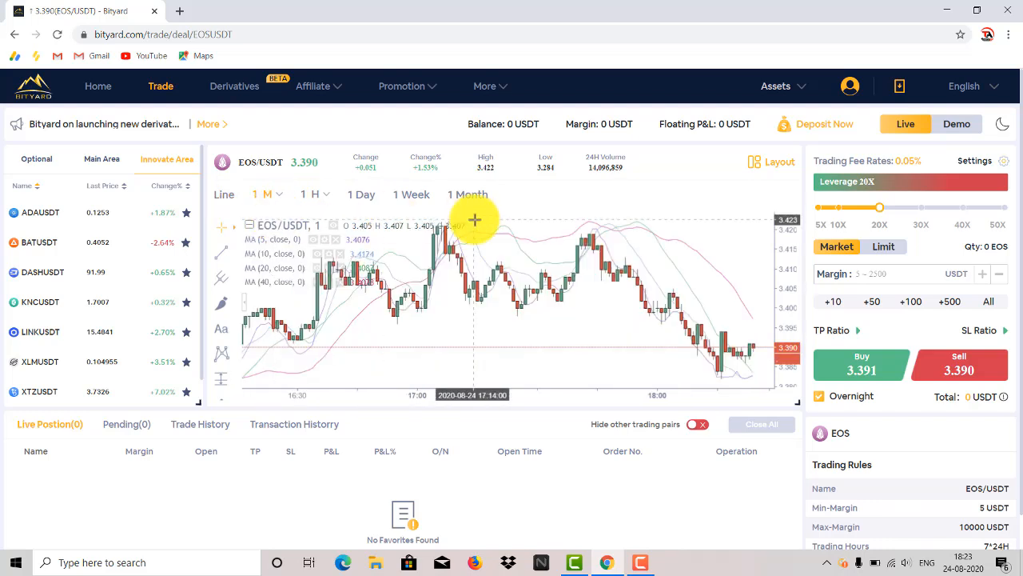
pyautogui.moveTo(494, 310)
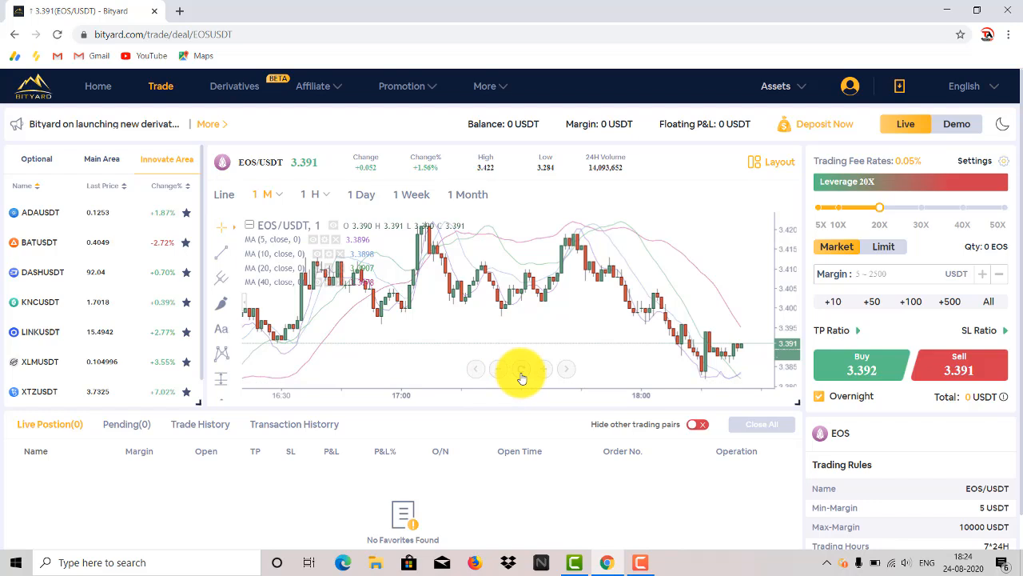
pyautogui.moveTo(525, 334)
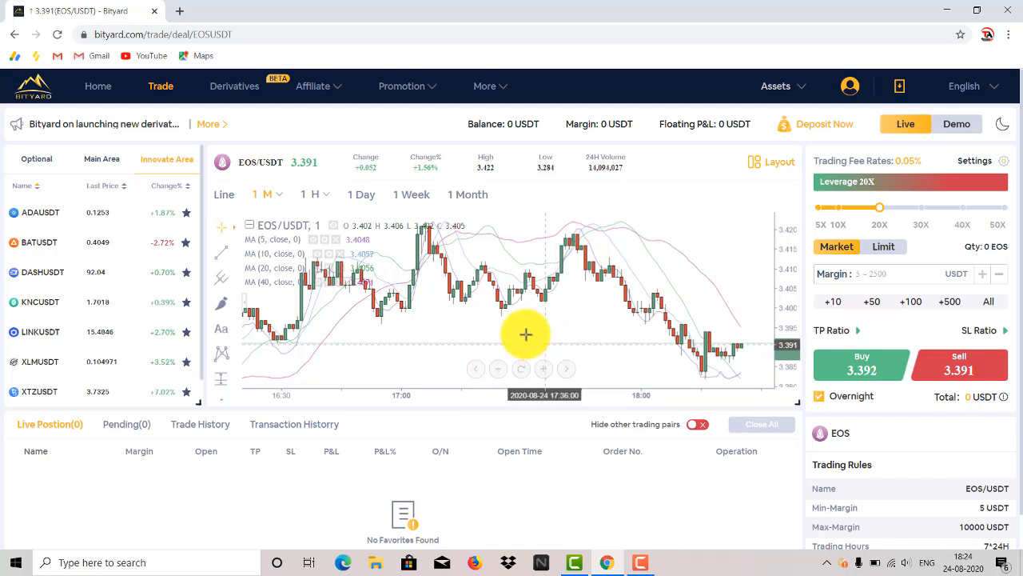
pyautogui.moveTo(670, 272)
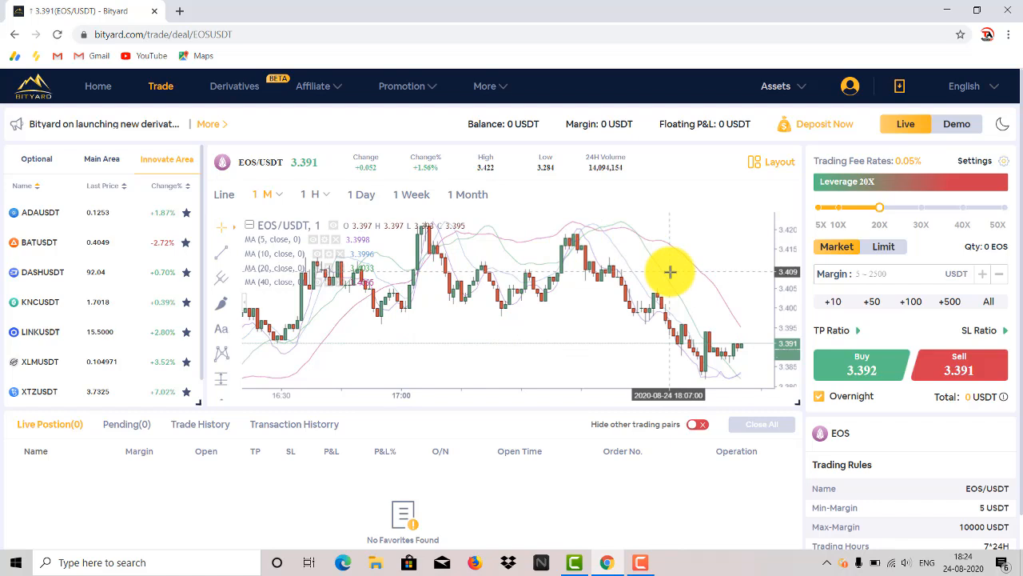
pyautogui.moveTo(363, 256)
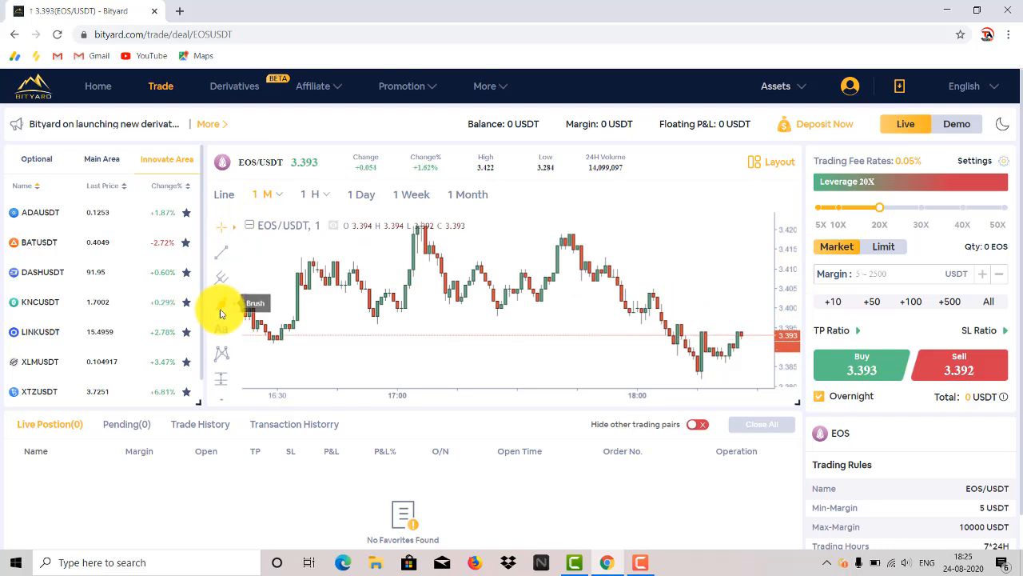
pyautogui.click(222, 303)
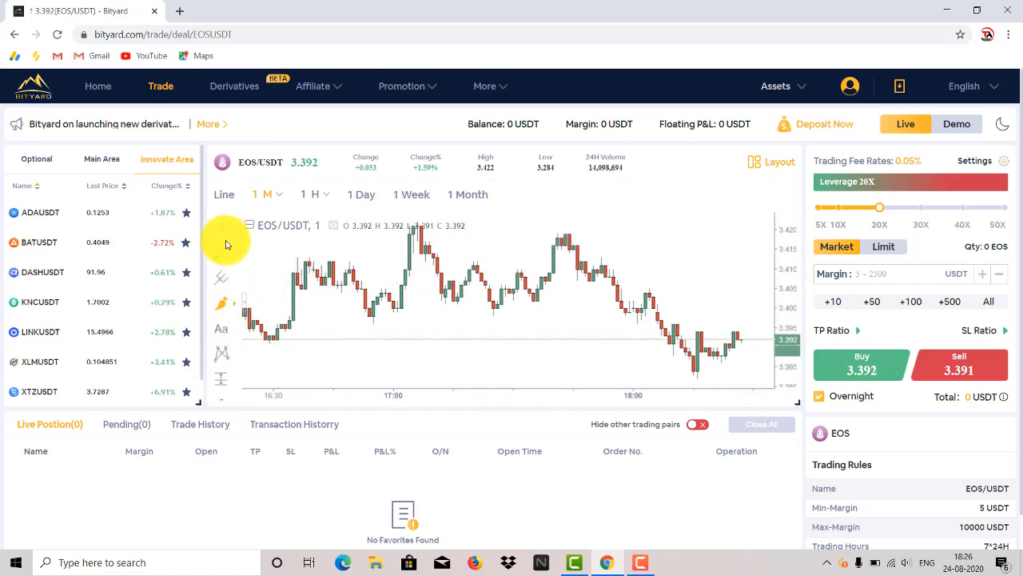
pyautogui.moveTo(633, 225)
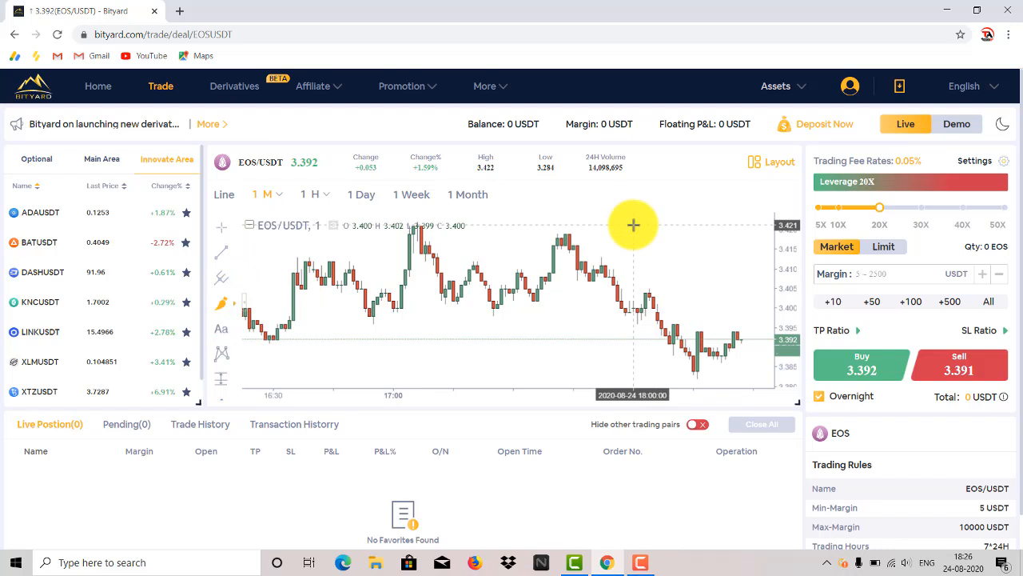
pyautogui.moveTo(604, 226)
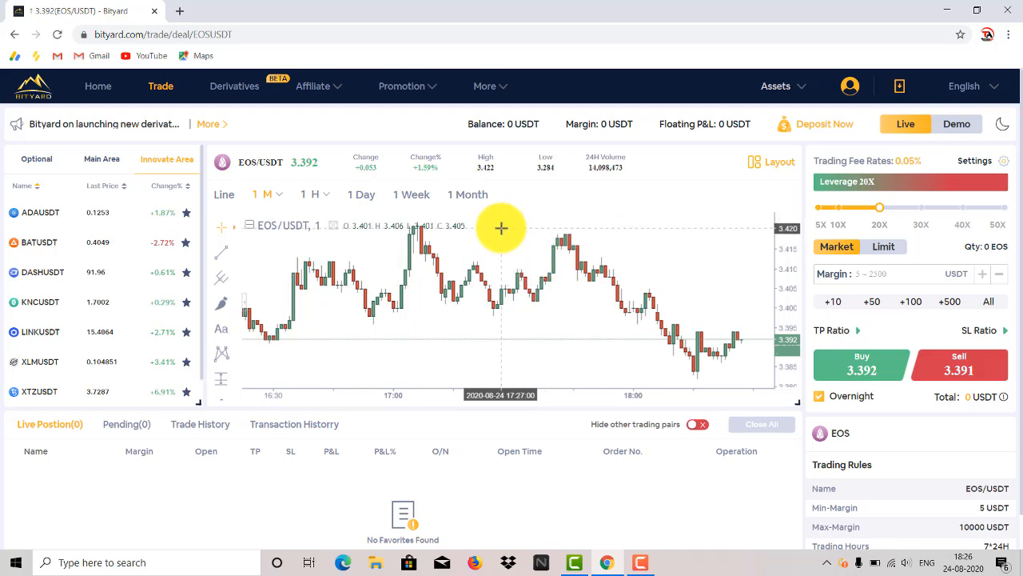
pyautogui.rightClick(502, 229)
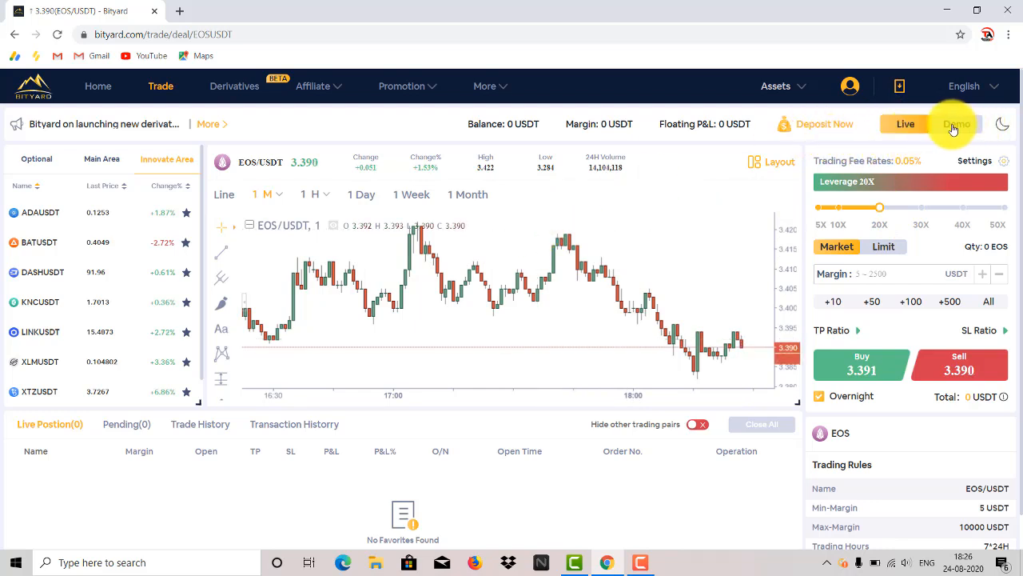
pyautogui.click(957, 124)
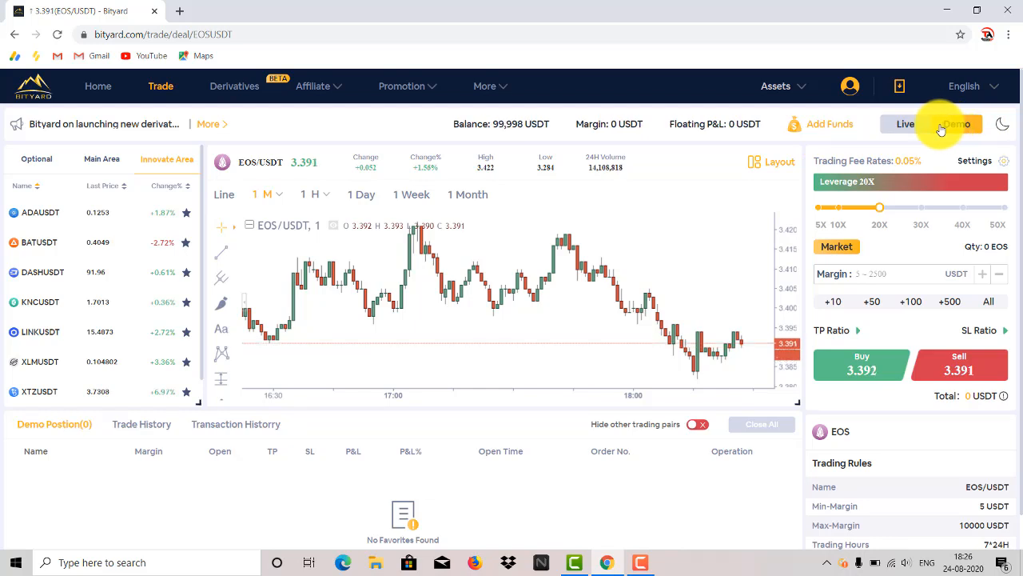
pyautogui.click(905, 124)
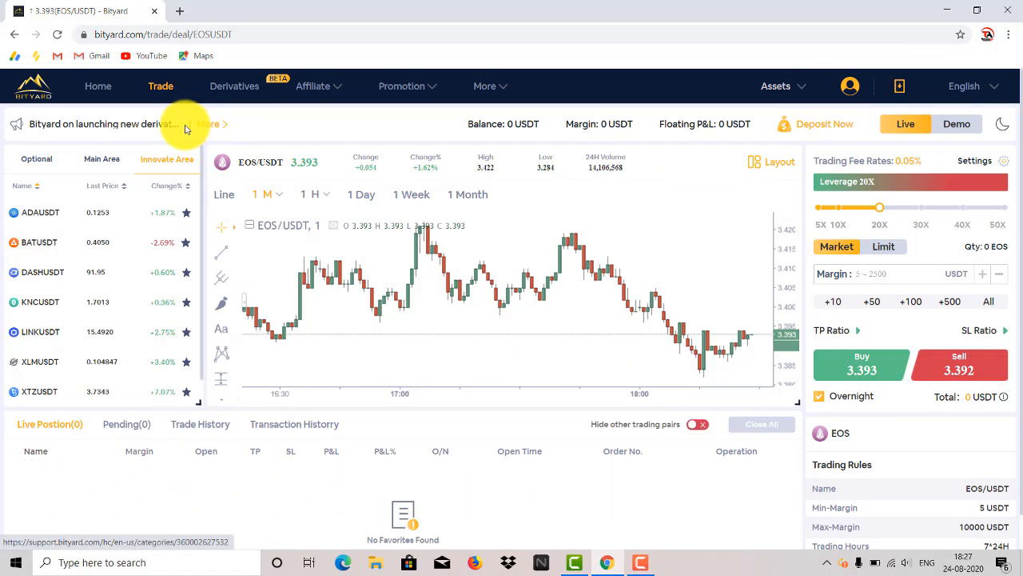
# - Open the announcement banner's More link in a new browser tab
pyautogui.rightClick(212, 128)
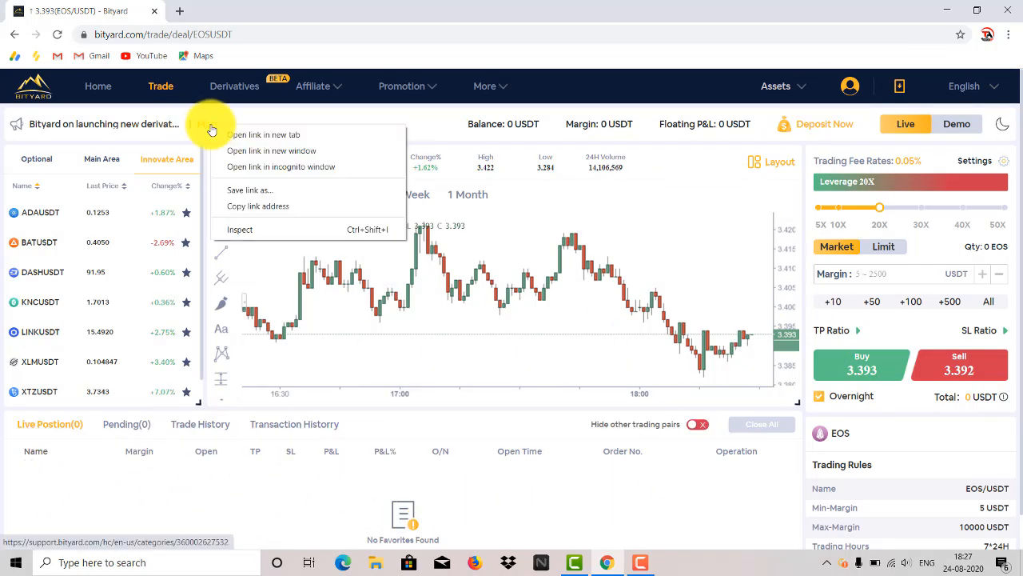
pyautogui.click(264, 134)
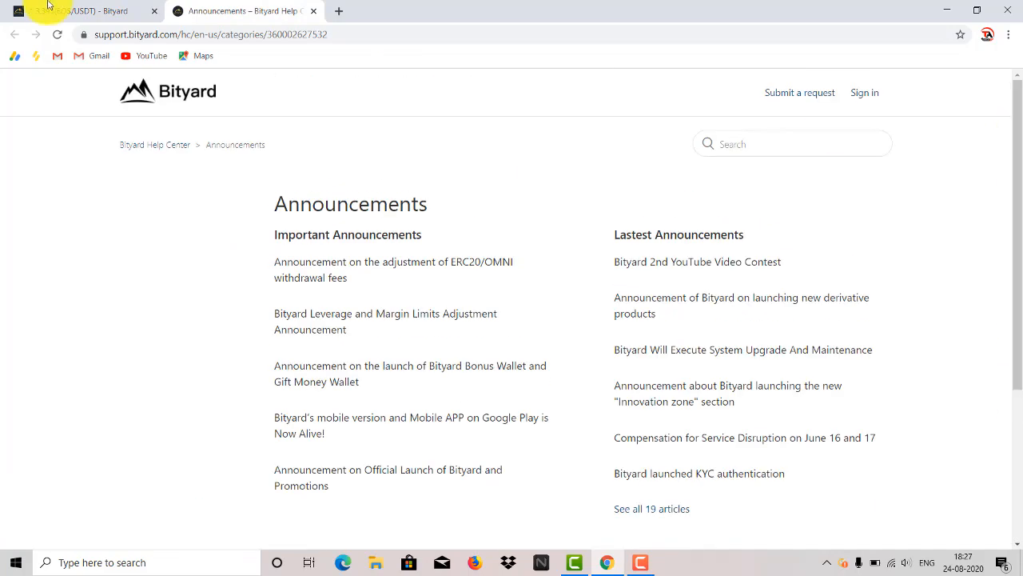
# - Back on the trading page, insert the Advance/Decline indicator from the chart's indicator list
pyautogui.click(80, 10)
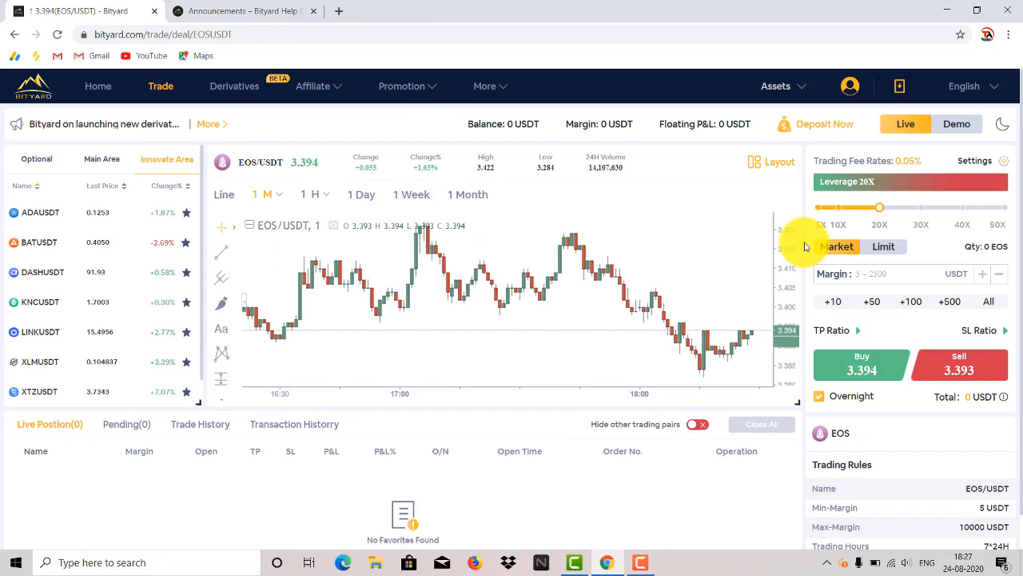
pyautogui.moveTo(525, 228)
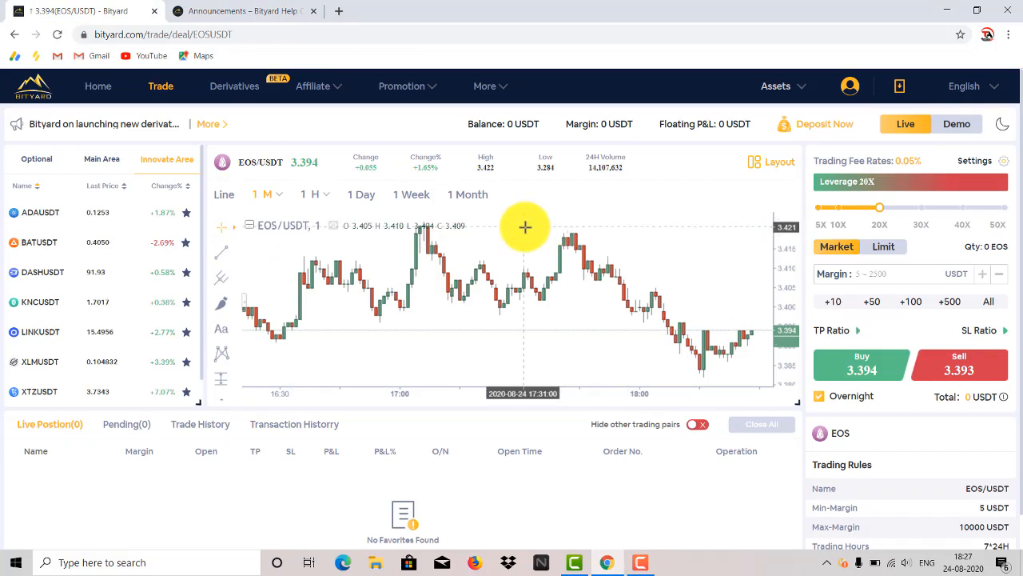
pyautogui.rightClick(525, 227)
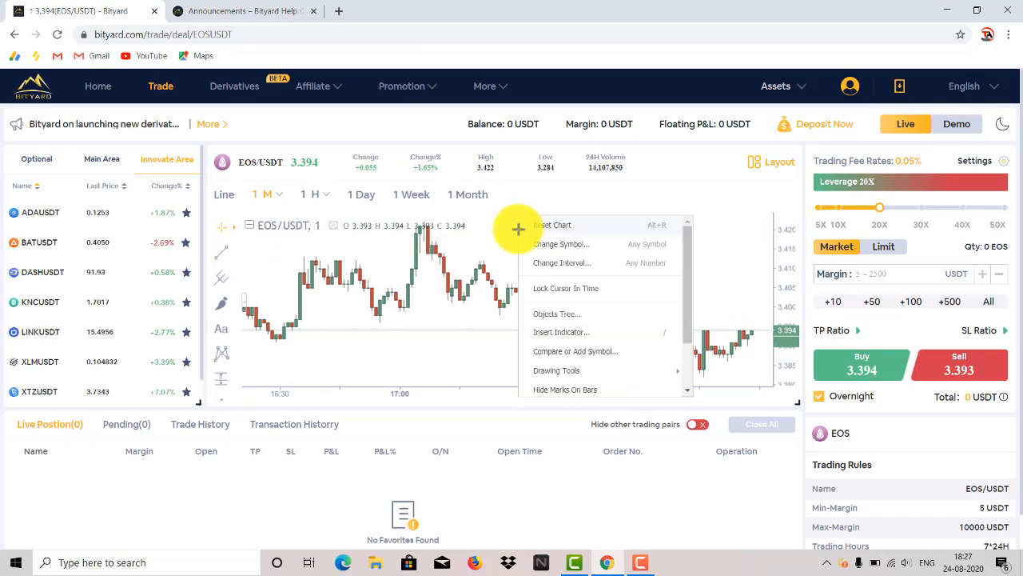
pyautogui.moveTo(589, 328)
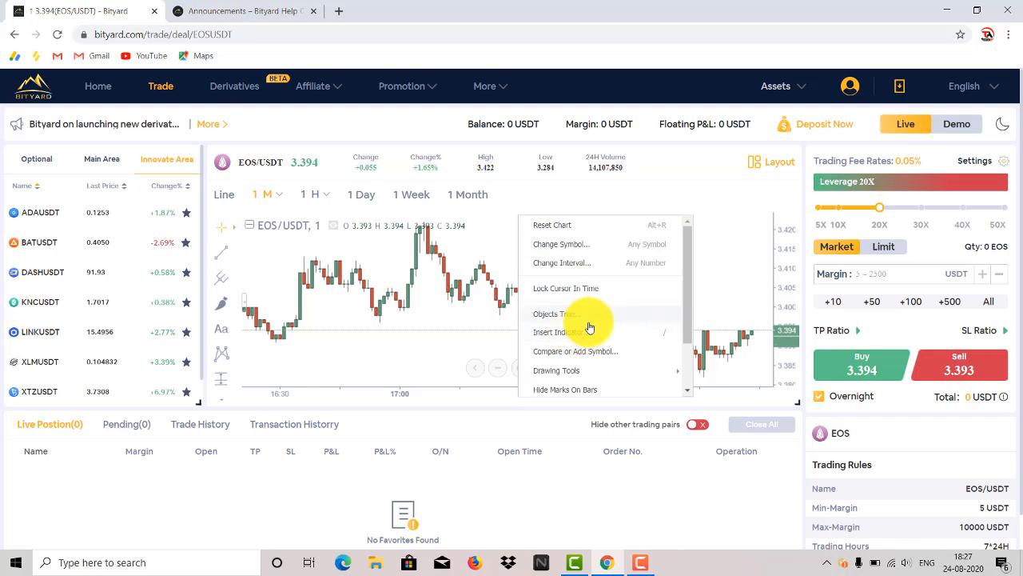
pyautogui.click(571, 334)
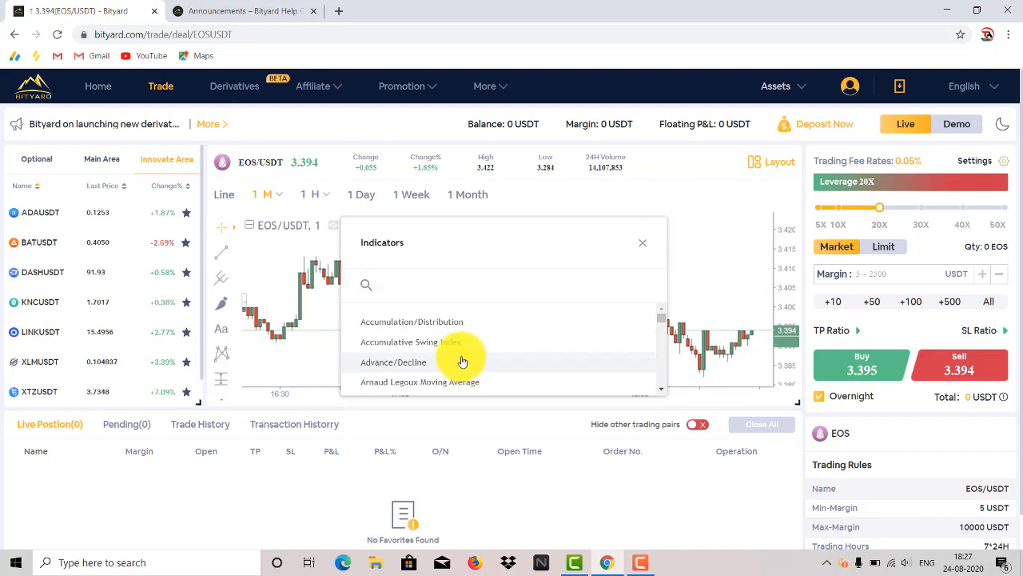
pyautogui.click(393, 362)
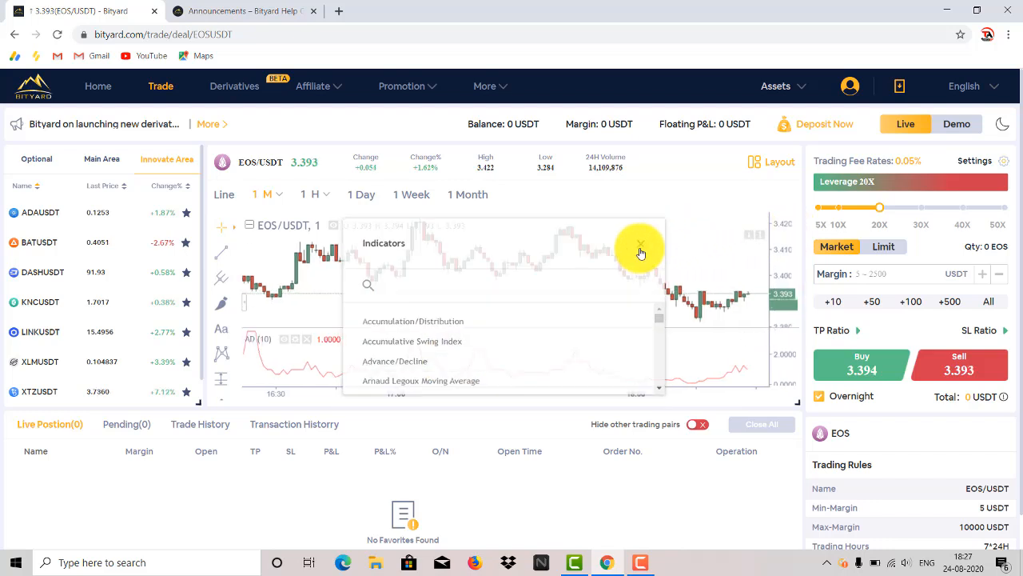
pyautogui.click(639, 244)
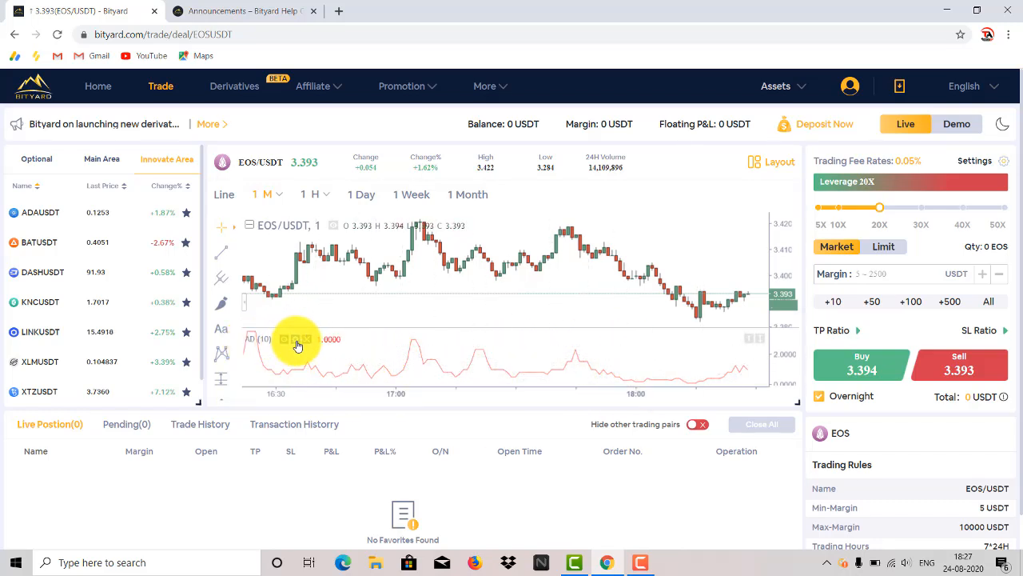
# - Review the AD indicator's Inputs and Style settings before removing it
pyautogui.click(285, 339)
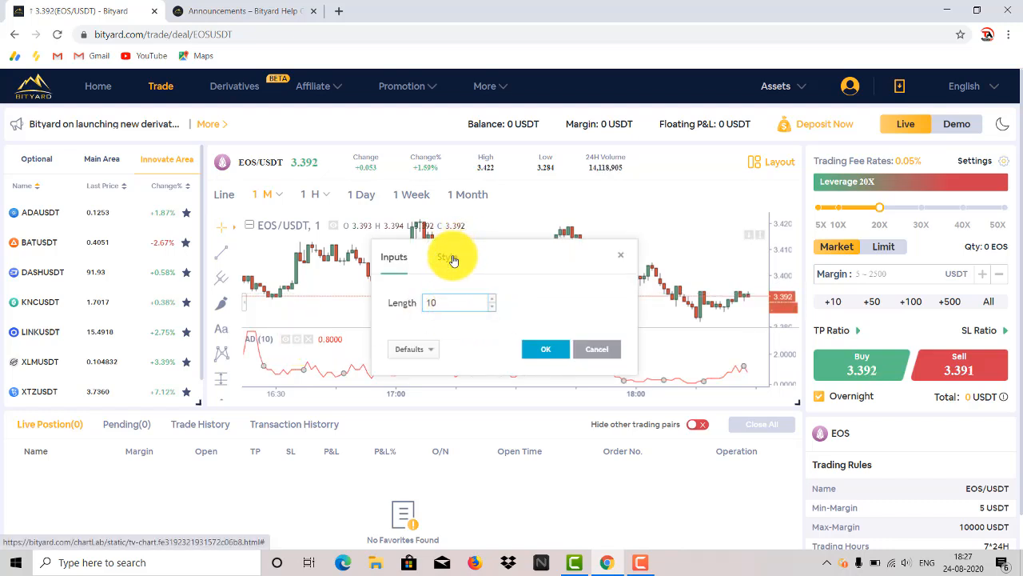
pyautogui.click(449, 256)
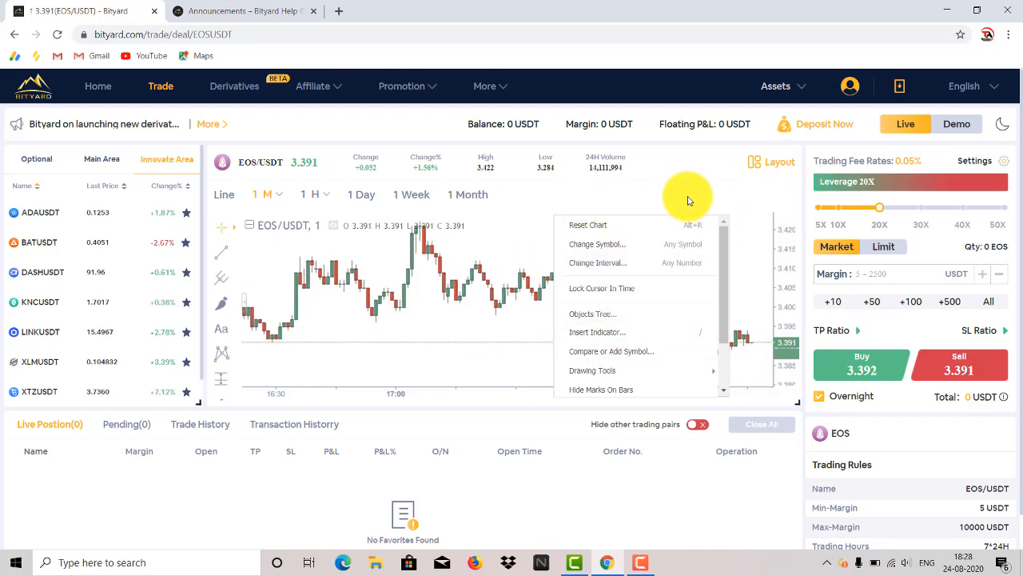
pyautogui.moveTo(245, 224)
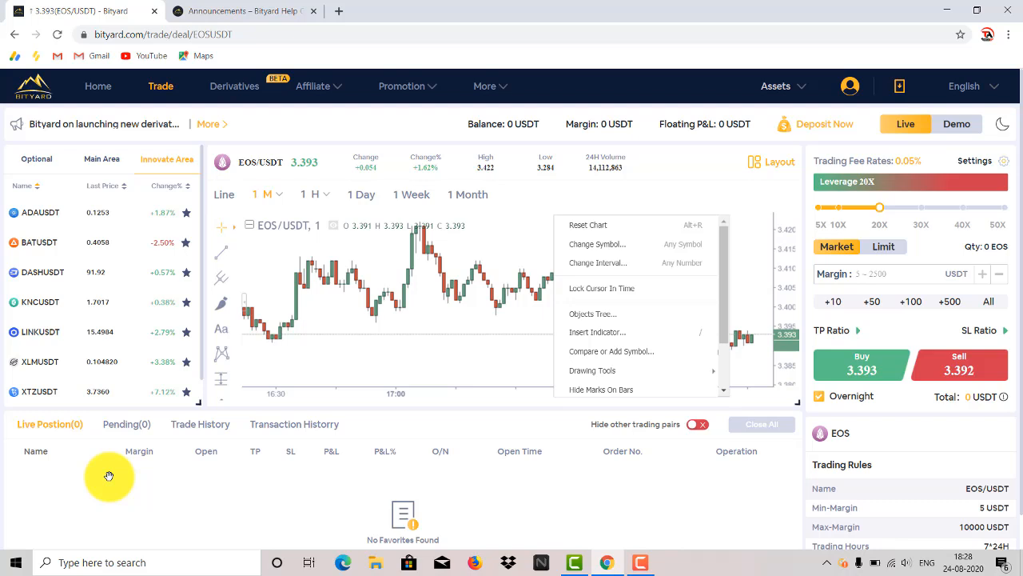
# - View the Pending tab, then the Trade History tab in the order panel
pyautogui.click(127, 424)
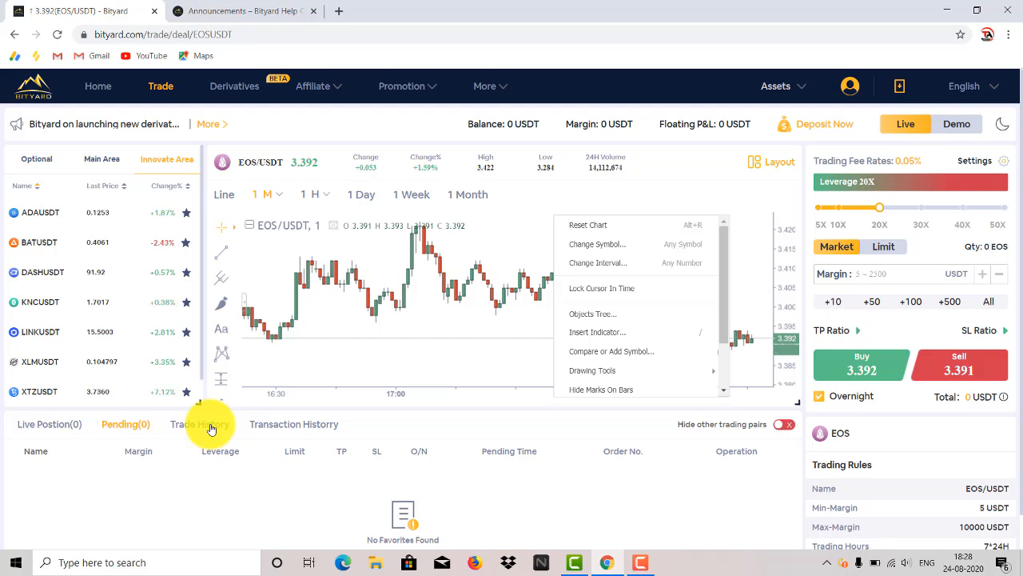
pyautogui.click(199, 424)
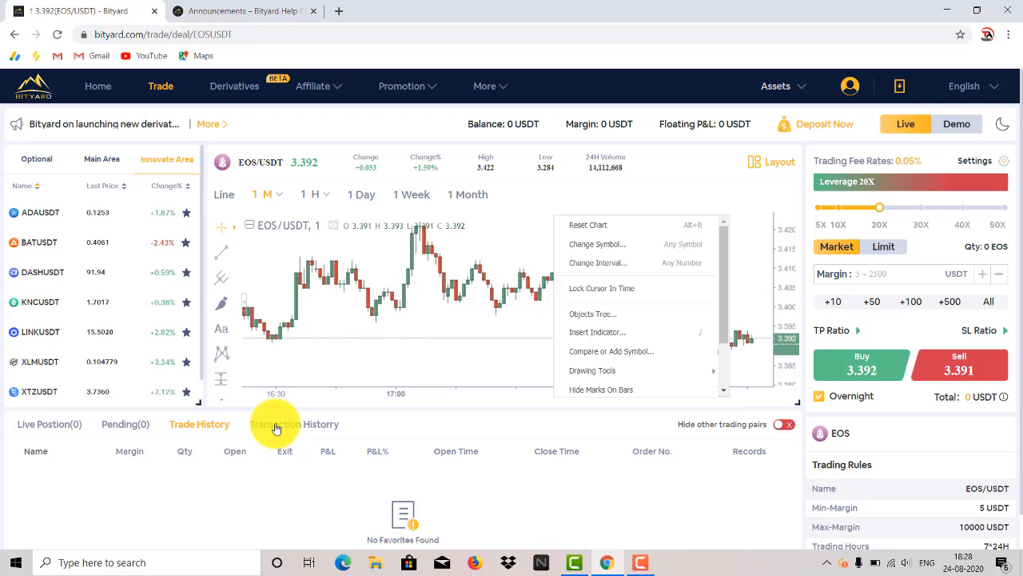
pyautogui.click(593, 370)
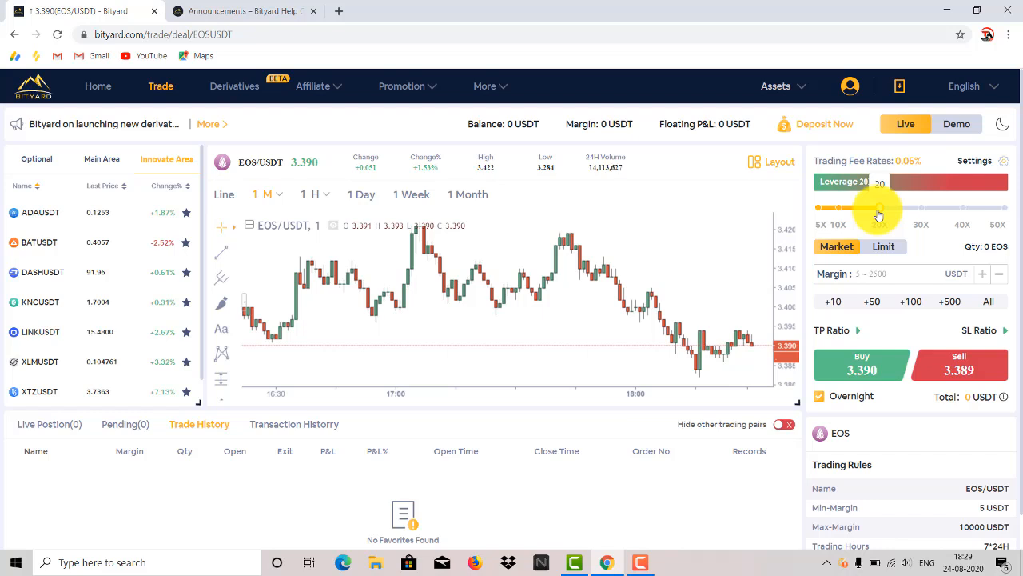
# - Drag the leverage slider from 20X down to 11X
pyautogui.moveTo(878, 208); pyautogui.dragTo(837, 208)
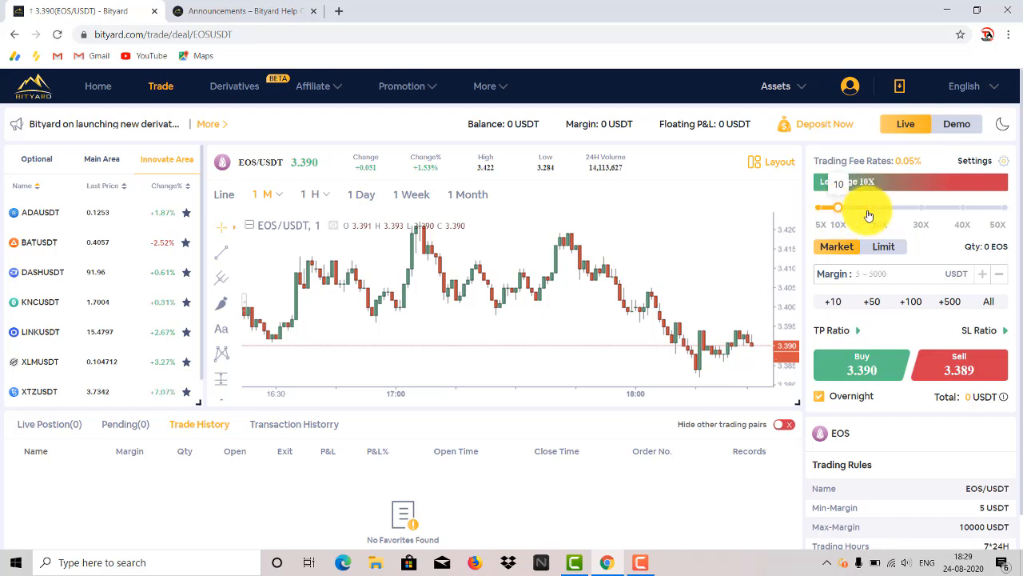
pyautogui.moveTo(836, 207); pyautogui.dragTo(841, 207)
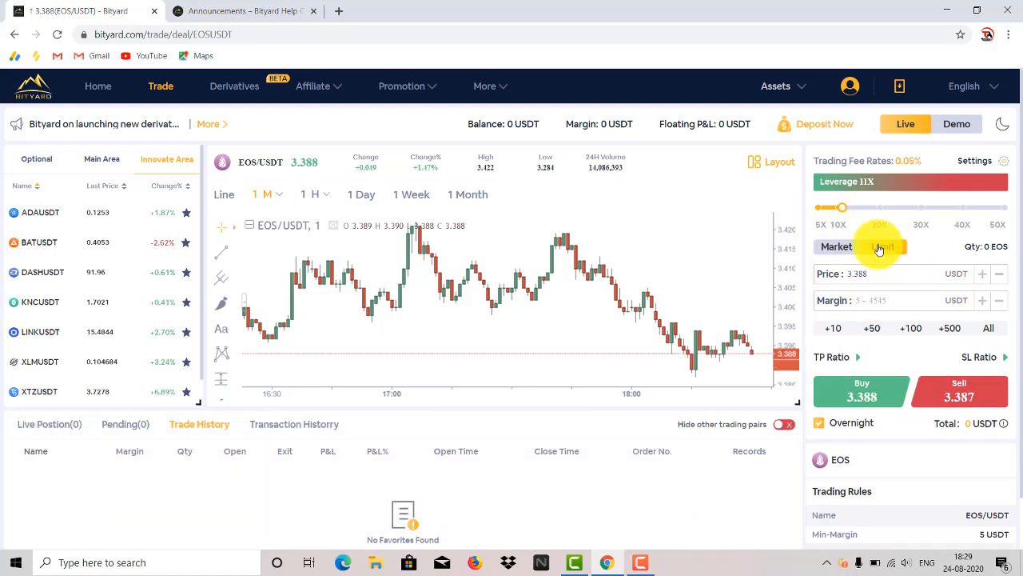
# - Toggle Limit and back to Market, then set margin to 50 plus 100 for 150 USDT
pyautogui.click(884, 246)
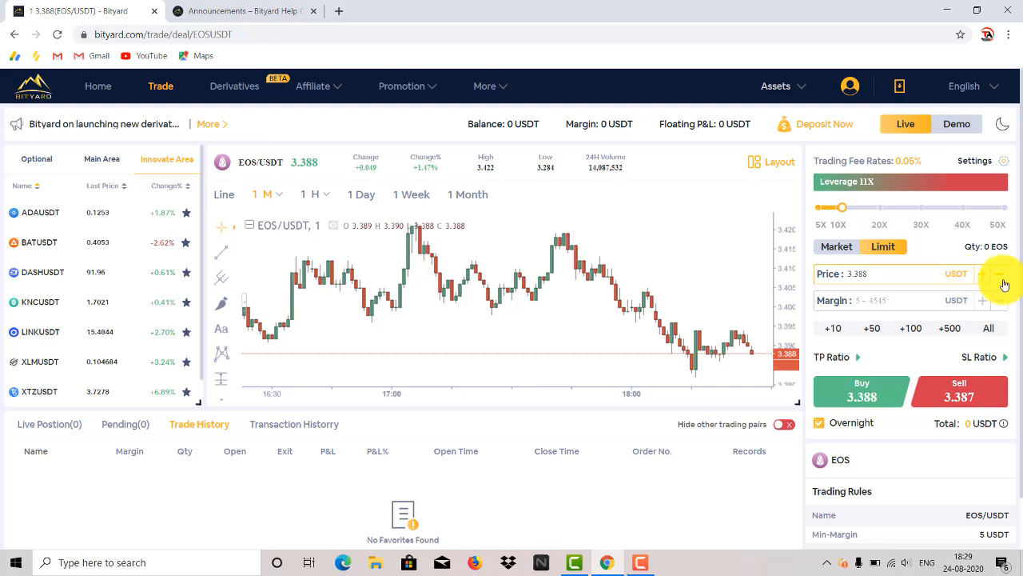
pyautogui.click(836, 246)
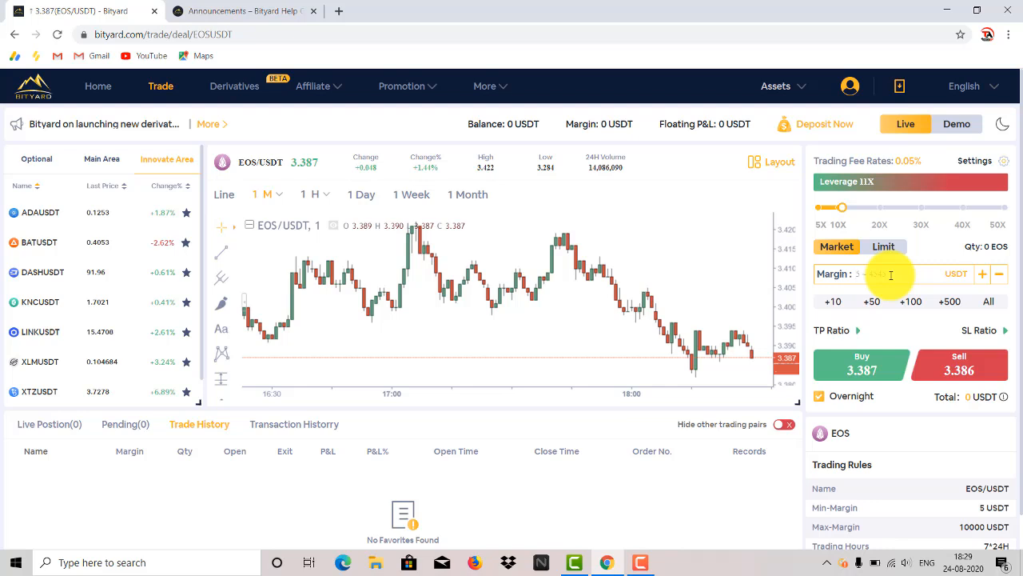
pyautogui.write('50')
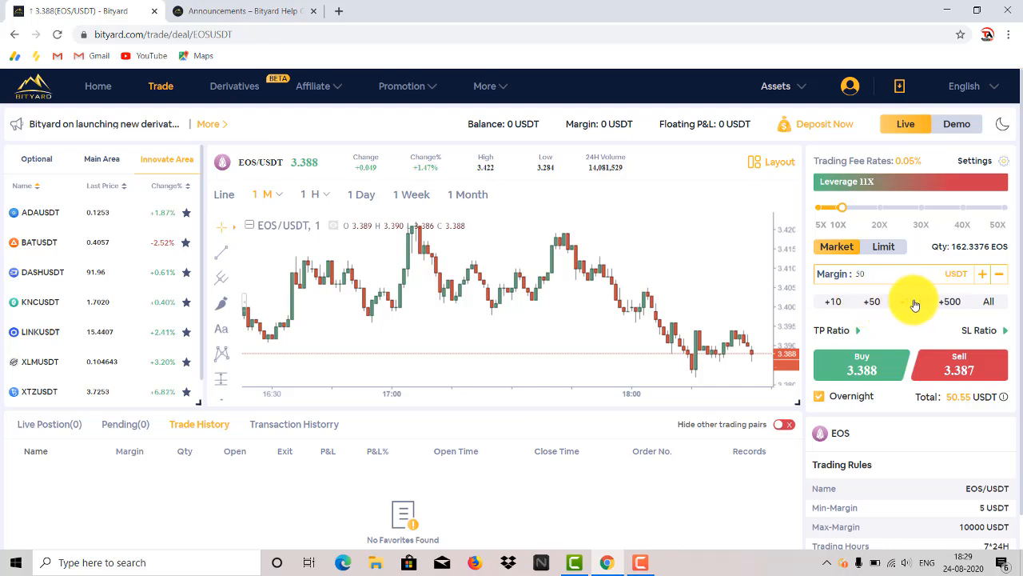
pyautogui.click(910, 301)
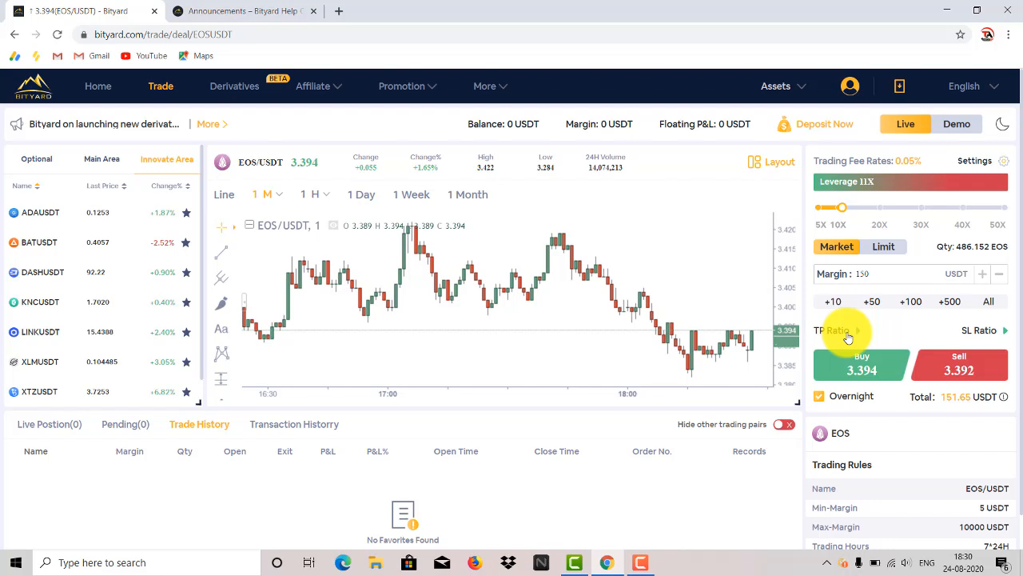
# - Expand the TP Ratio presets, then the SL Ratio presets for the order
pyautogui.click(832, 330)
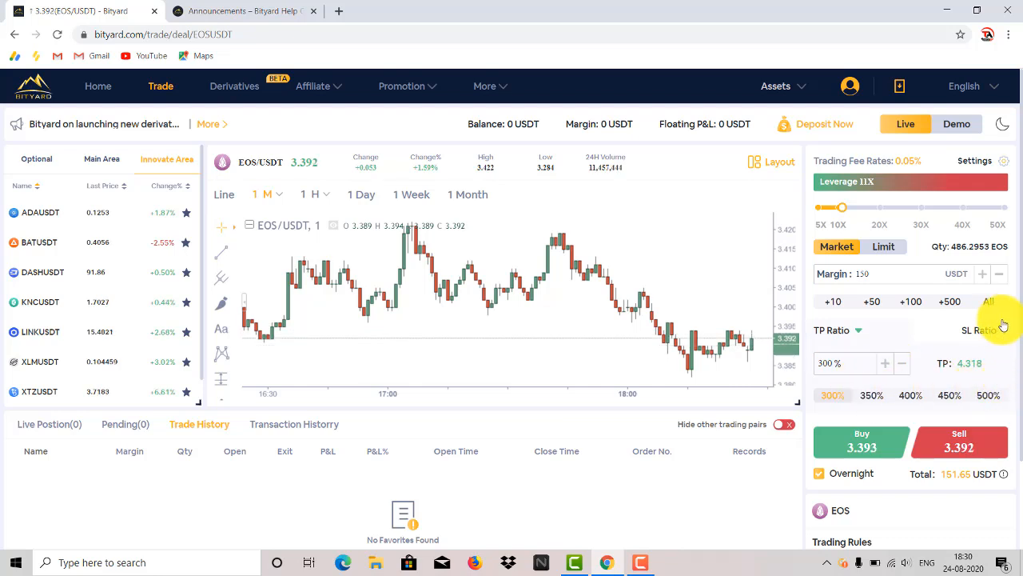
pyautogui.click(984, 331)
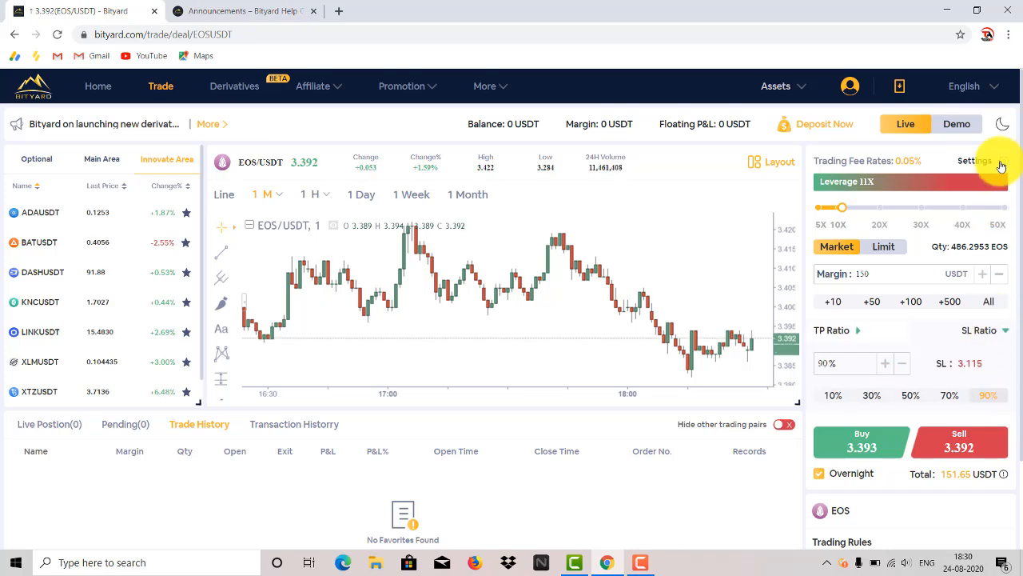
pyautogui.click(974, 161)
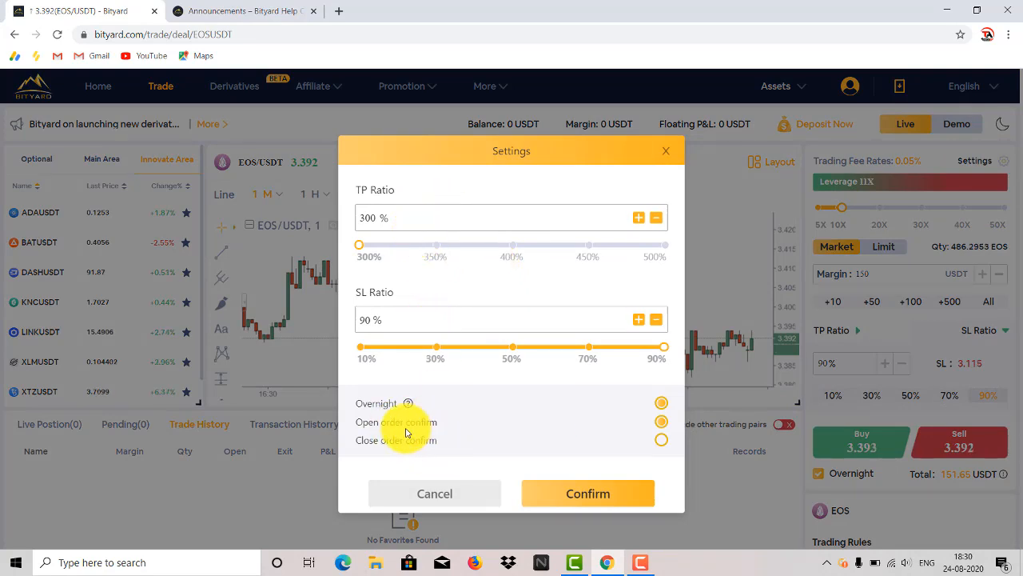
pyautogui.moveTo(495, 414)
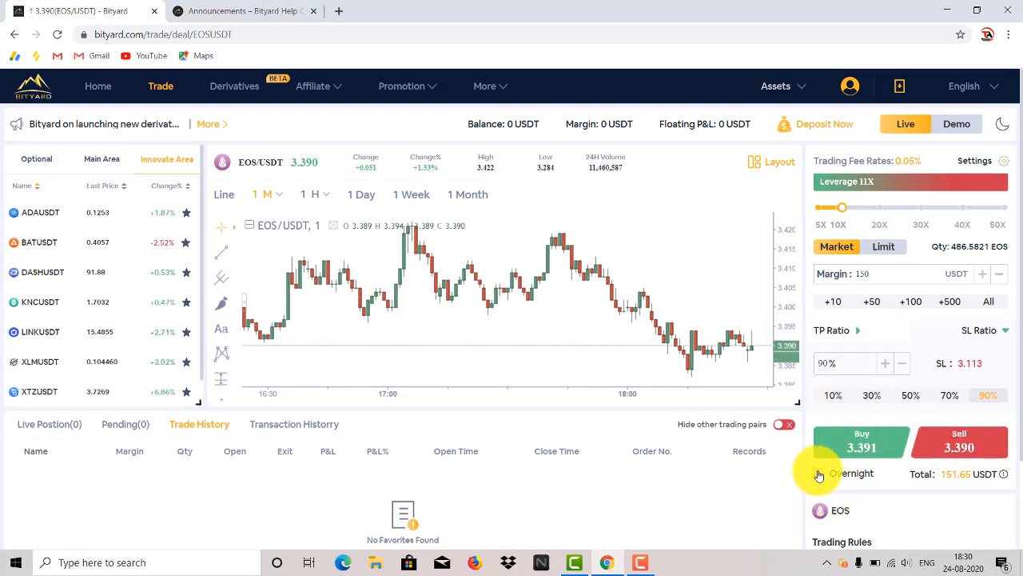
# - Scroll the right order panel down towards the favourites and settings area
pyautogui.click(820, 472)
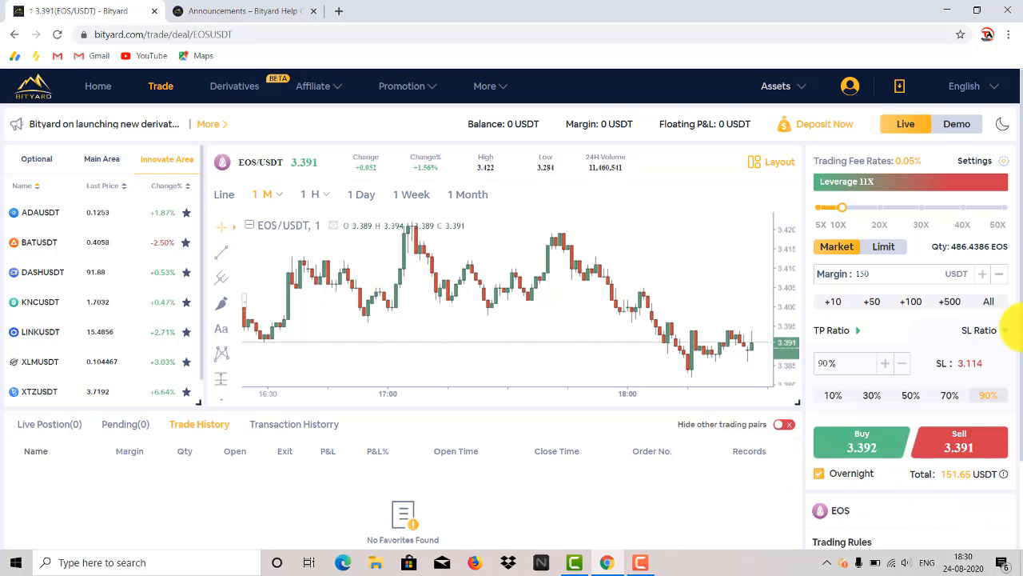
pyautogui.scroll(-3)
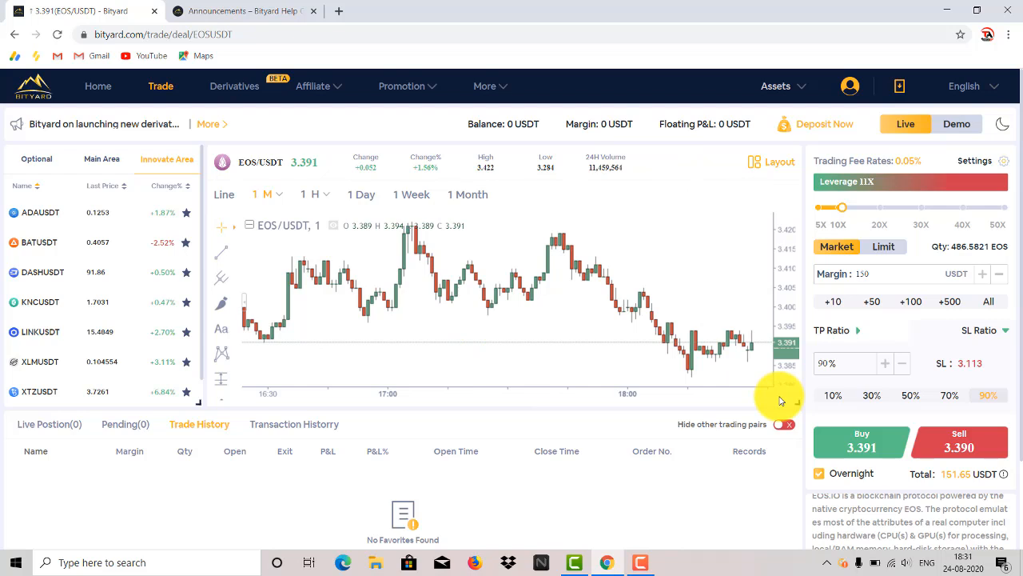
pyautogui.moveTo(471, 346)
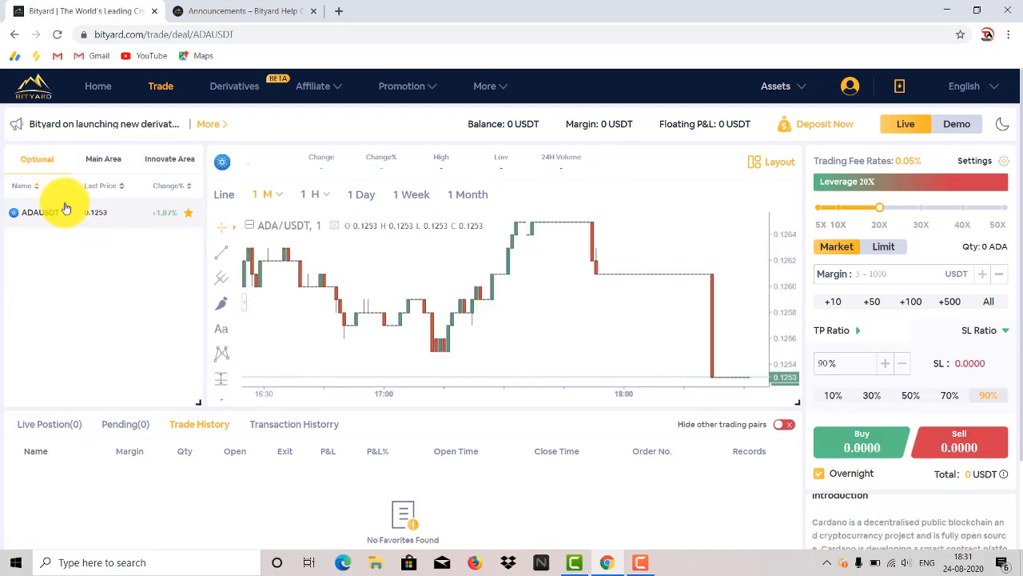
# - Load the ADA/USDT market from the Optional favourites list
pyautogui.click(102, 158)
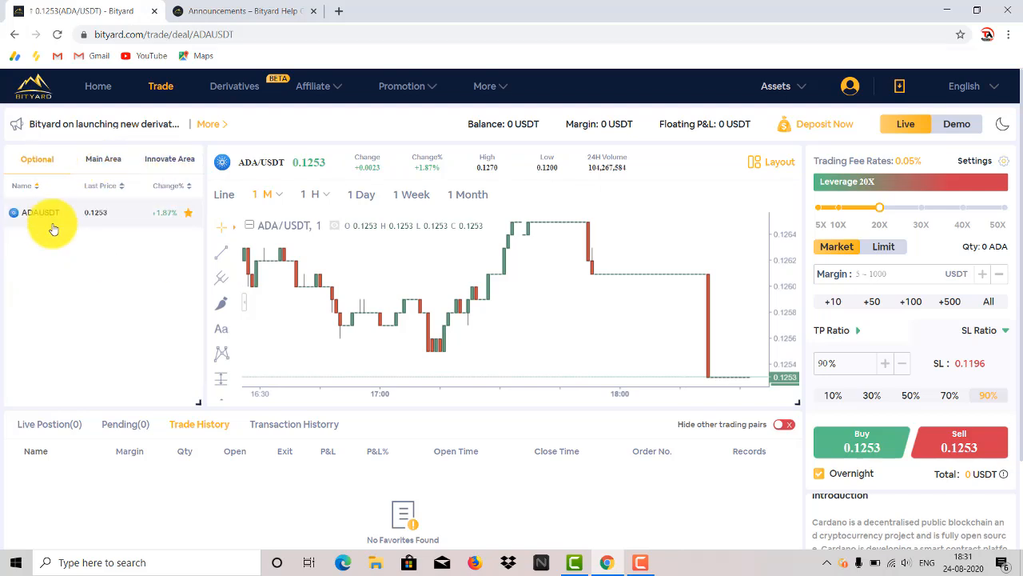
pyautogui.moveTo(54, 263)
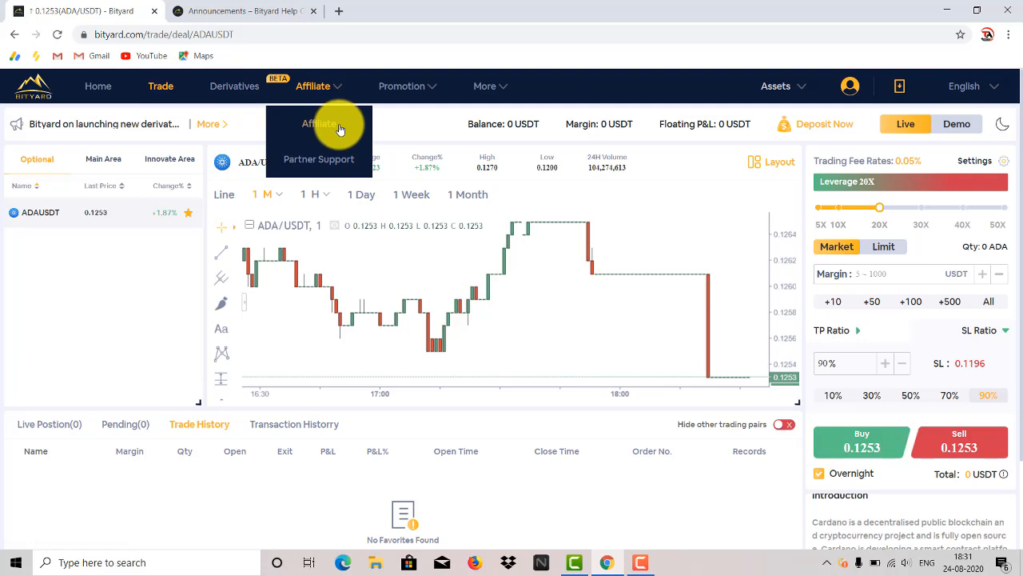
pyautogui.moveTo(319, 123)
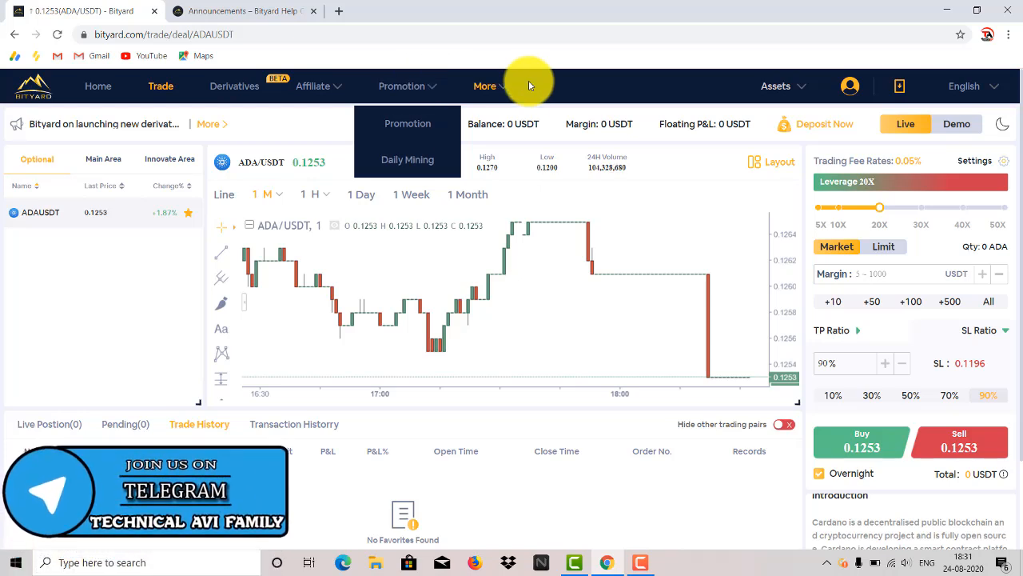
pyautogui.click(485, 86)
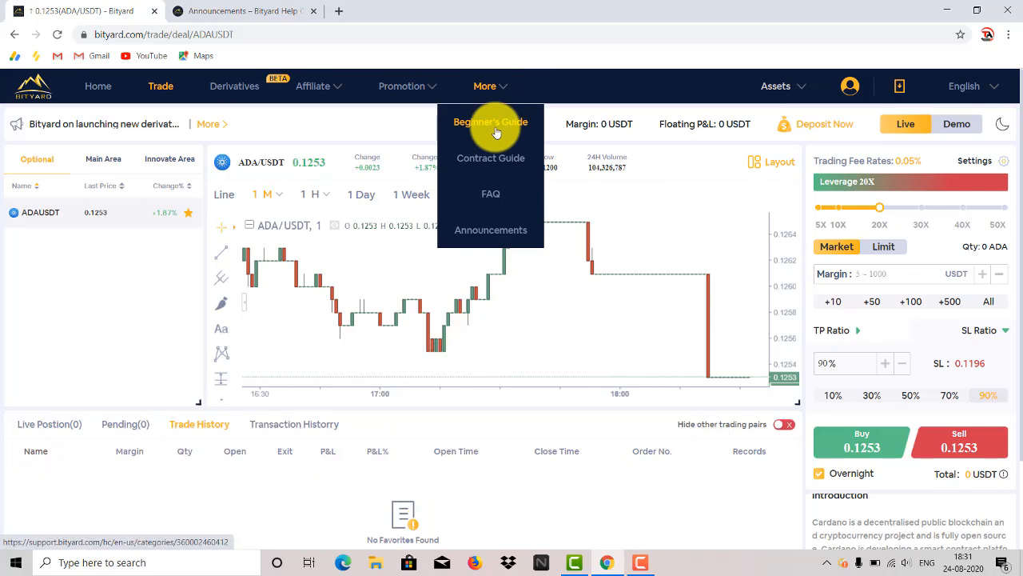
pyautogui.moveTo(491, 229)
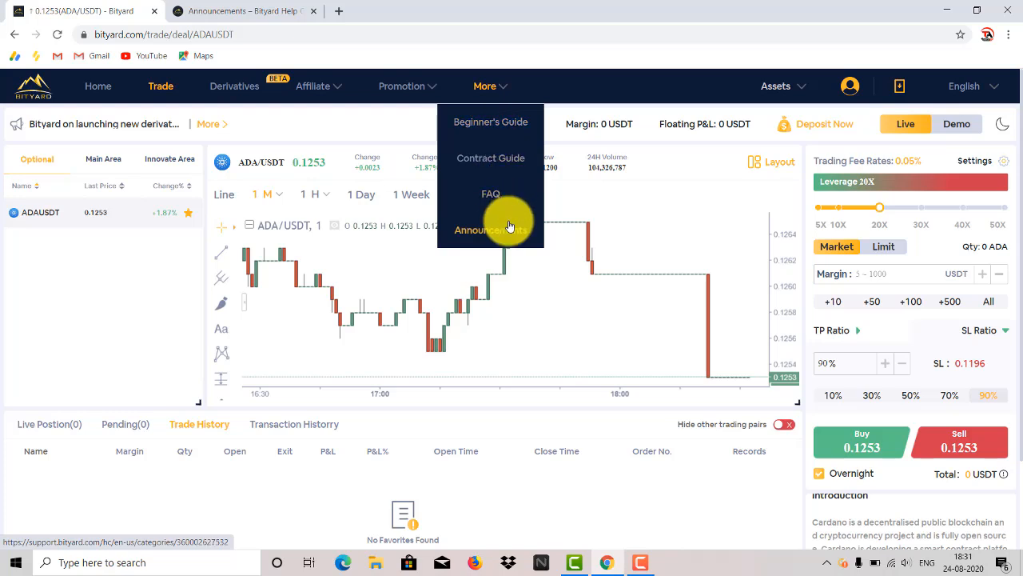
pyautogui.moveTo(501, 196)
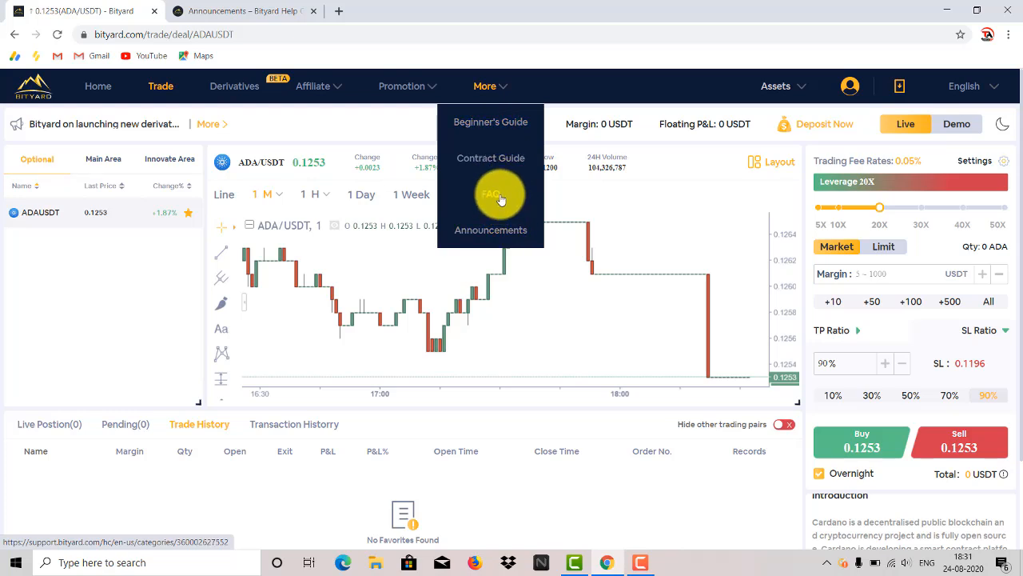
pyautogui.moveTo(490, 160)
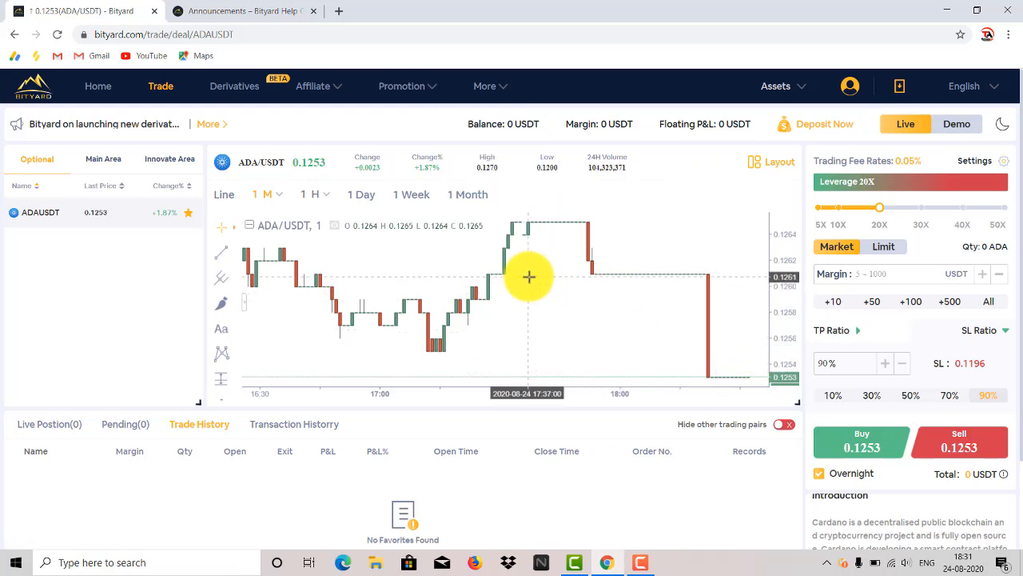
pyautogui.moveTo(657, 289)
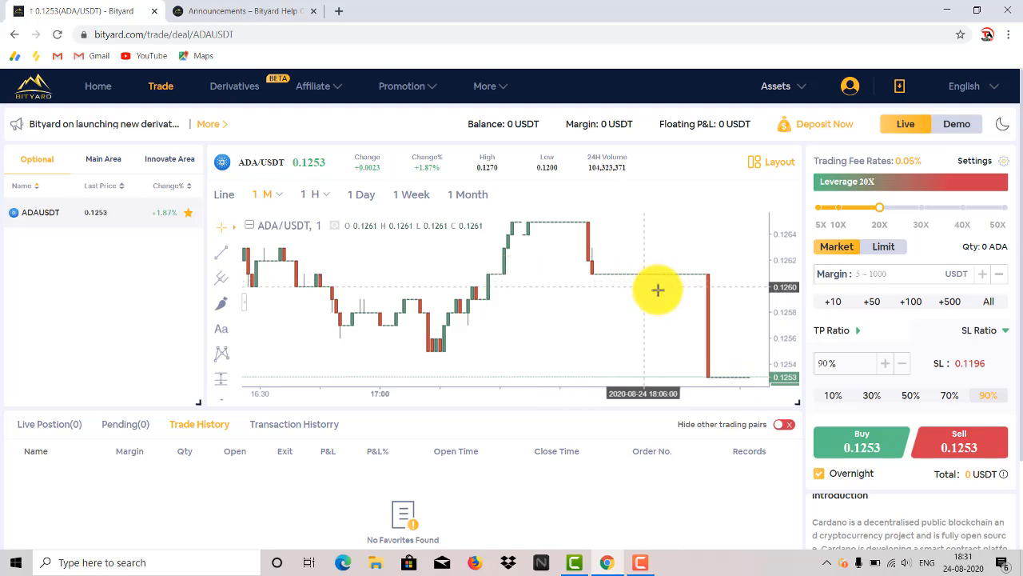